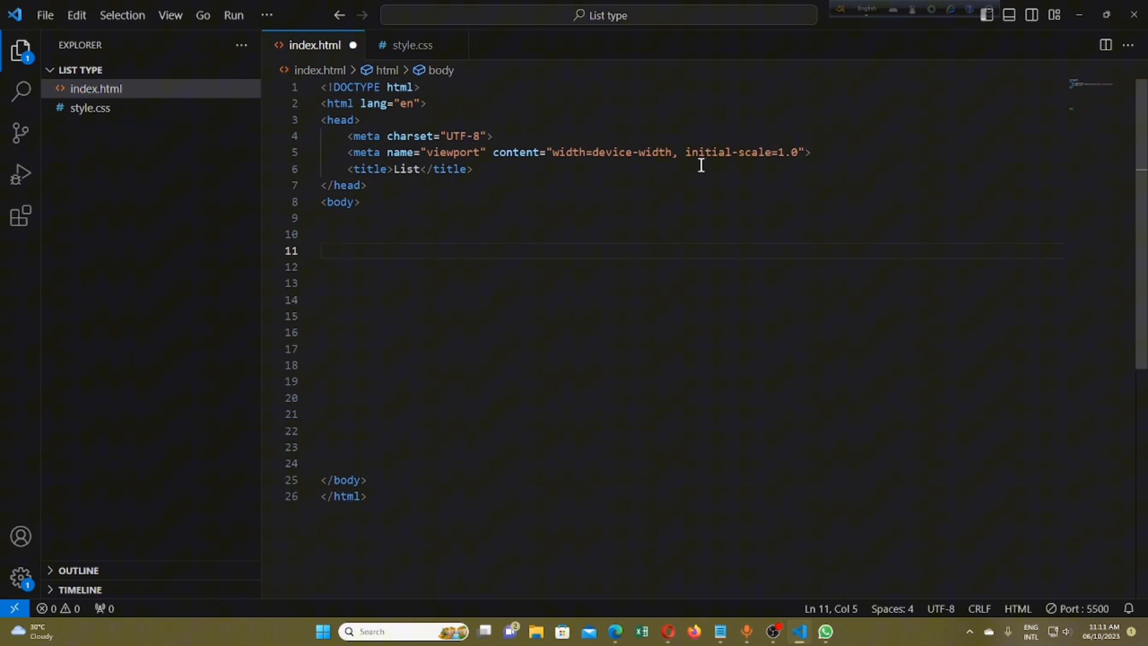
Add a <button>Click Me</button> element to the body of index.html and save
{"action": "type", "text": "<"}
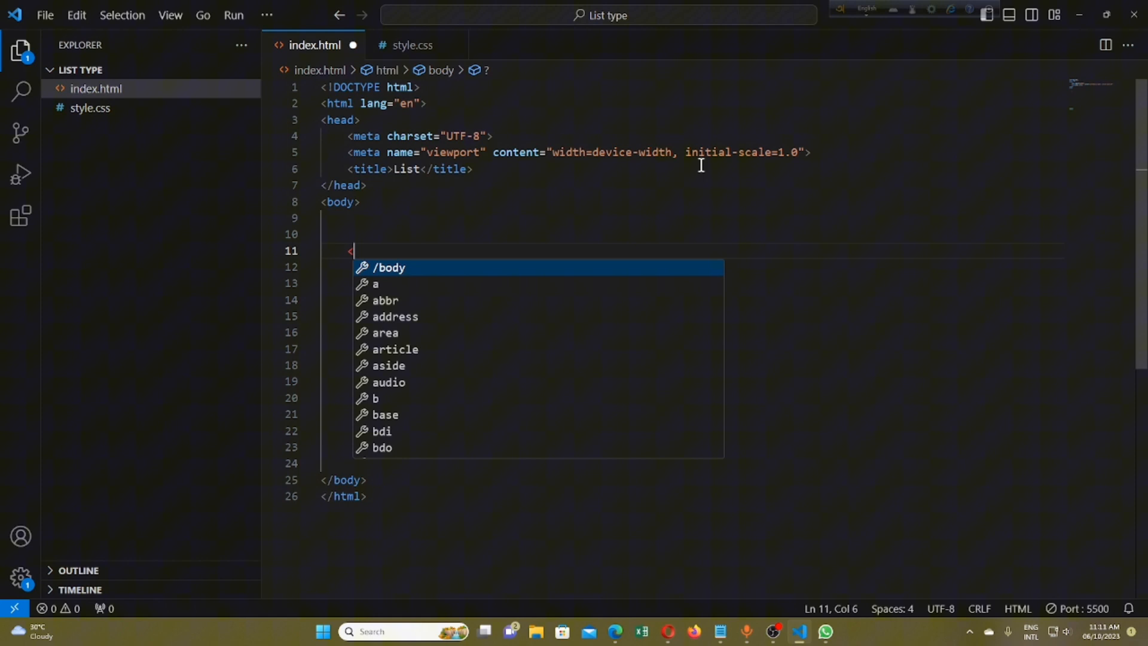
{"action": "type", "text": "b"}
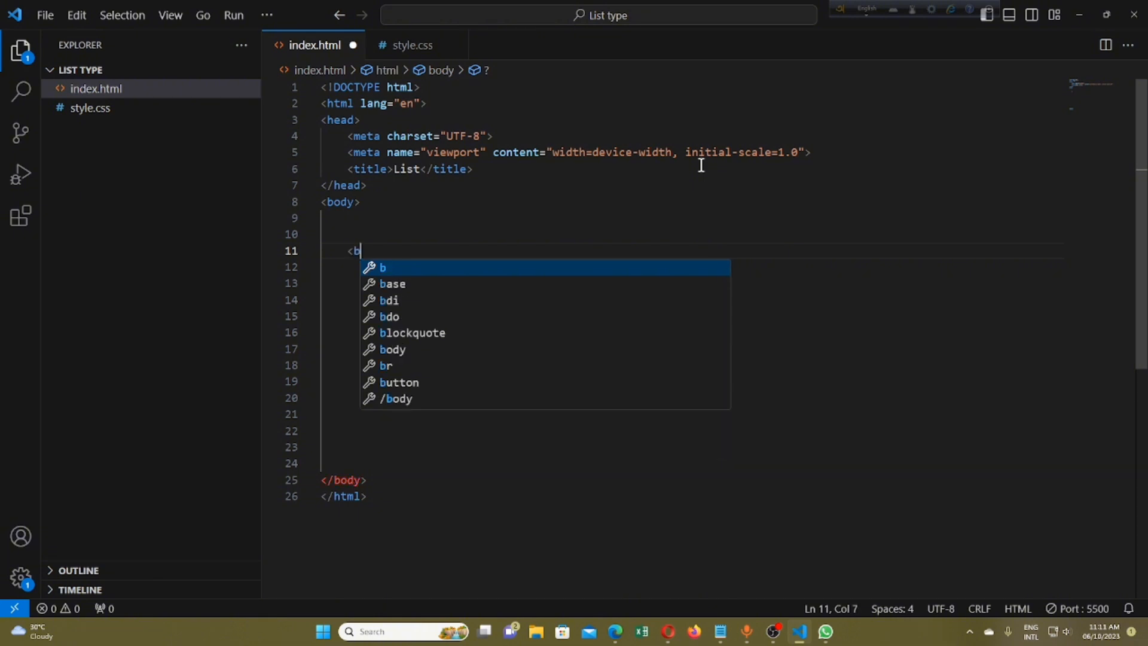
{"action": "type", "text": "uttn></buttn>"}
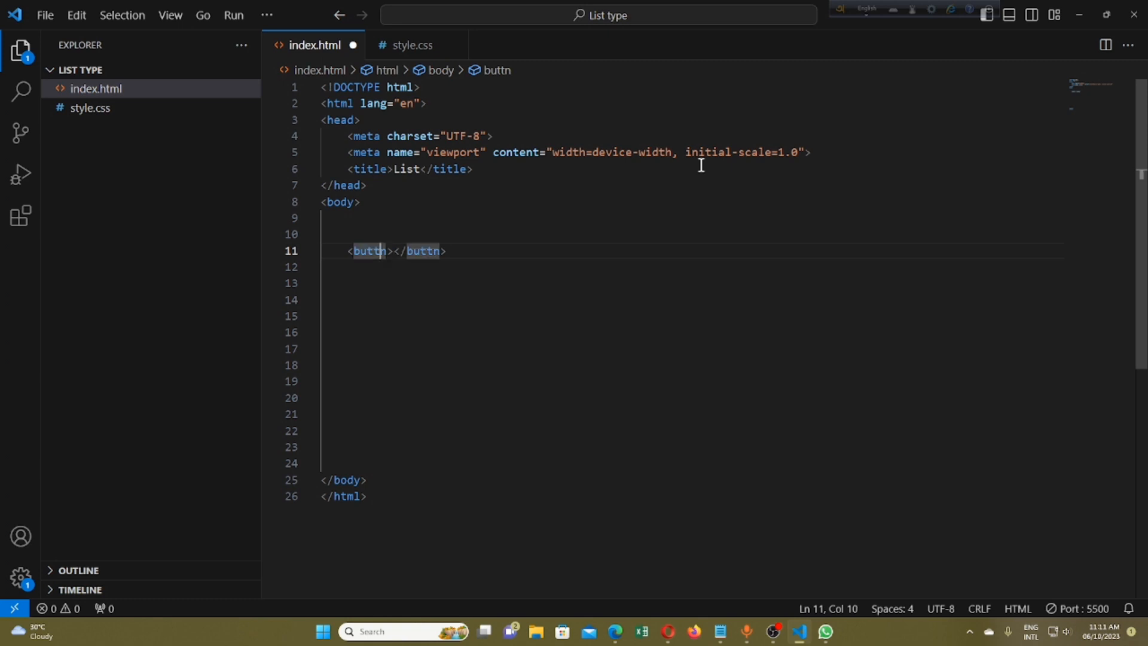
{"action": "type", "text": "o"}
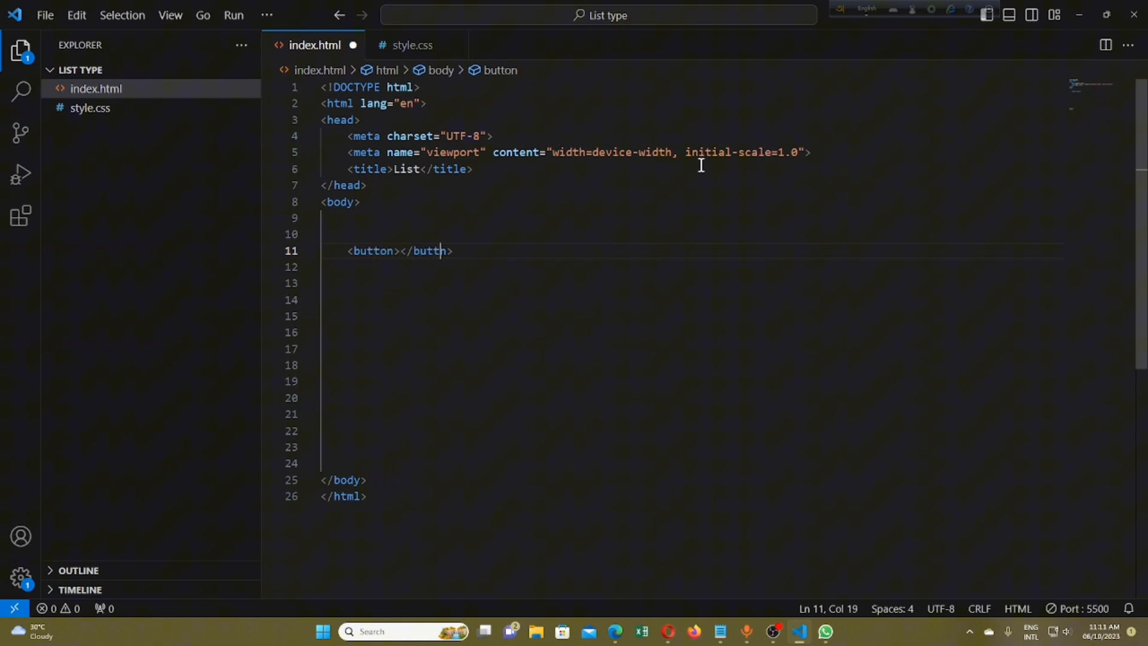
{"action": "type", "text": "on"}
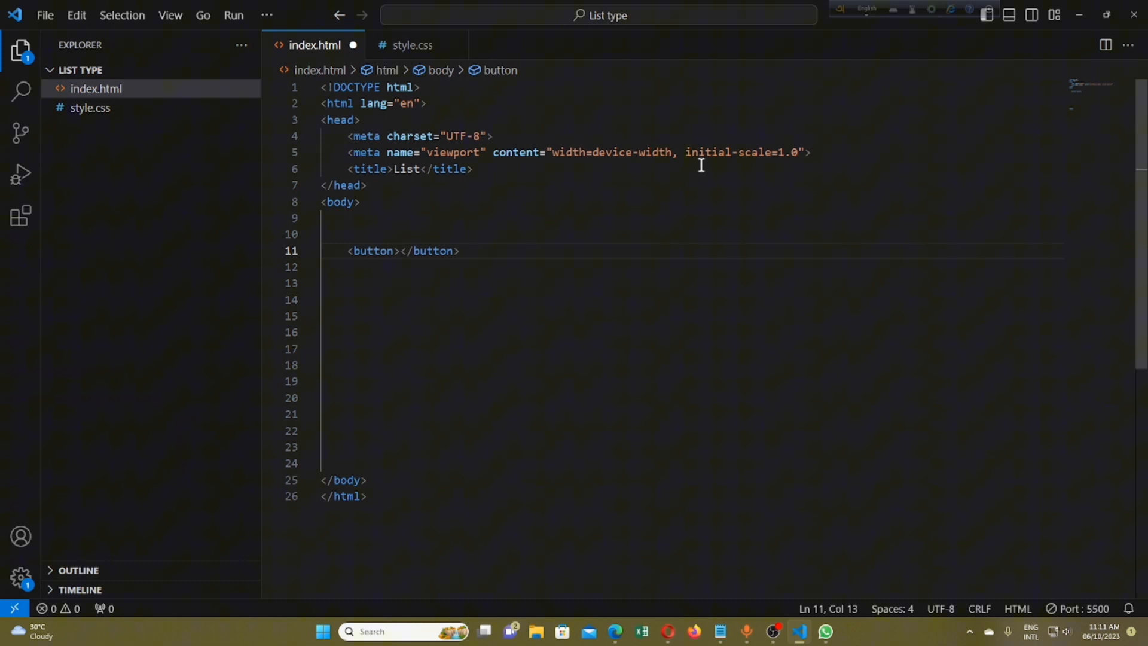
{"action": "type", "text": "Clicke"}
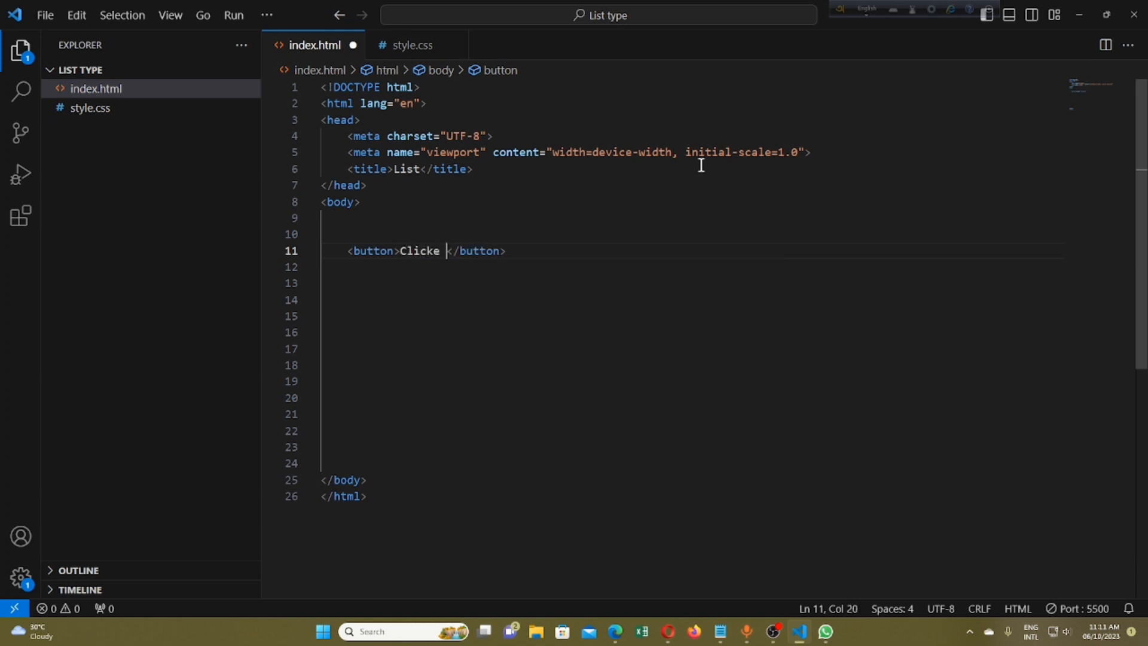
{"action": "key", "text": "Backspace"}
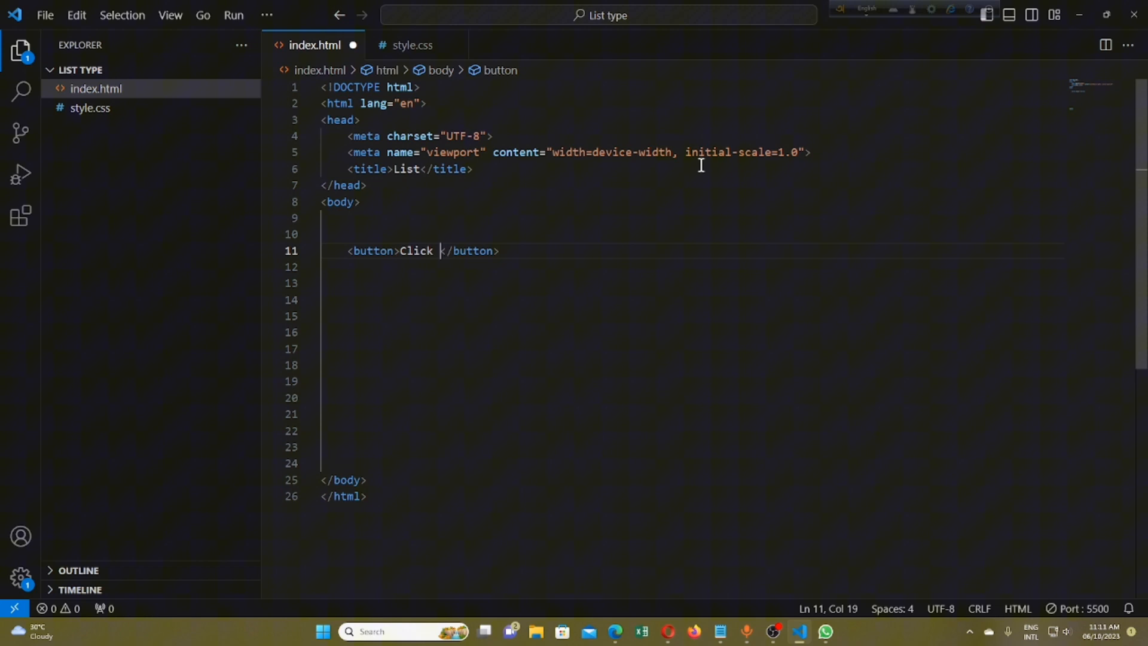
{"action": "type", "text": "Me"}
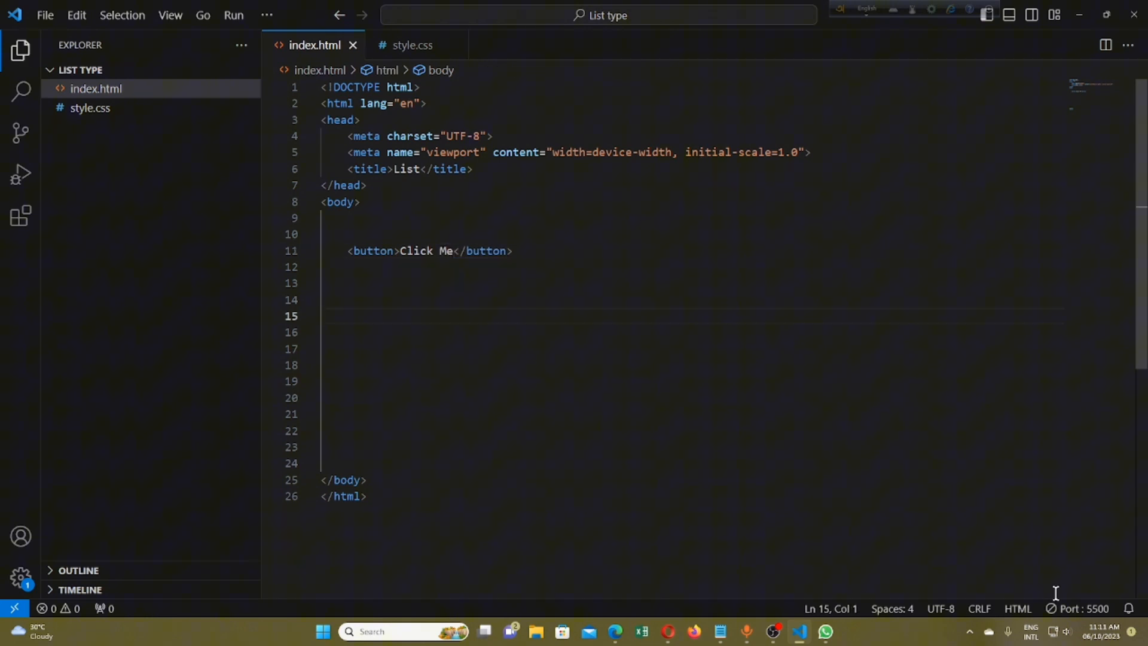
{"action": "left_click", "coordinate": [1082, 609]}
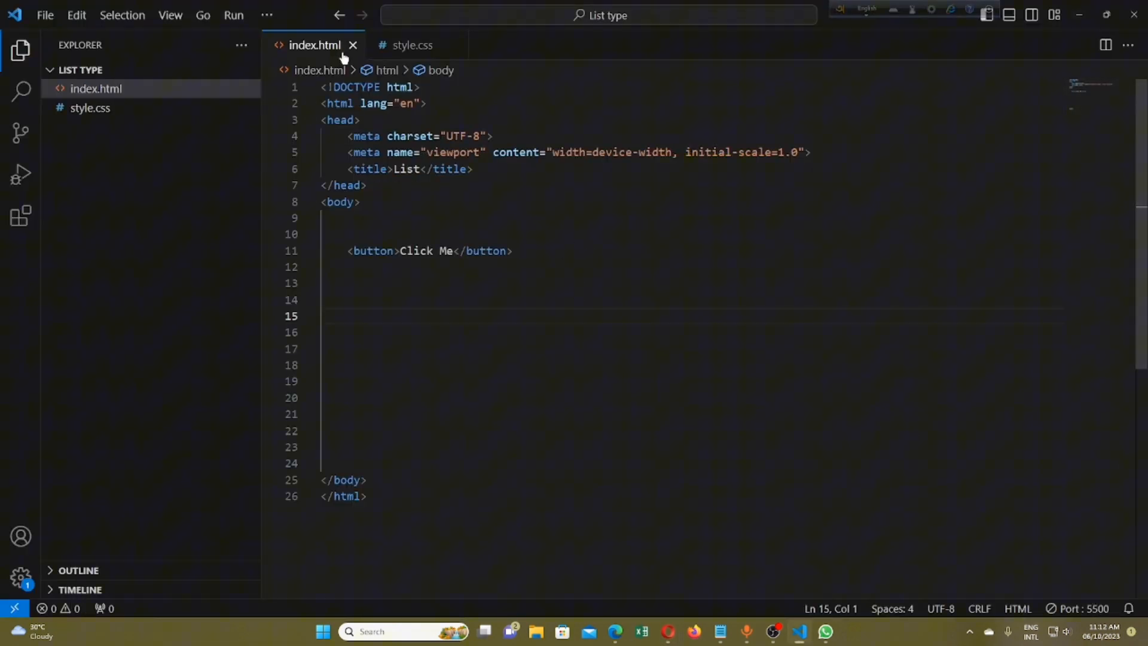
Link style.css as the stylesheet in index.html's head, then switch to style.css
{"action": "left_click", "coordinate": [411, 45]}
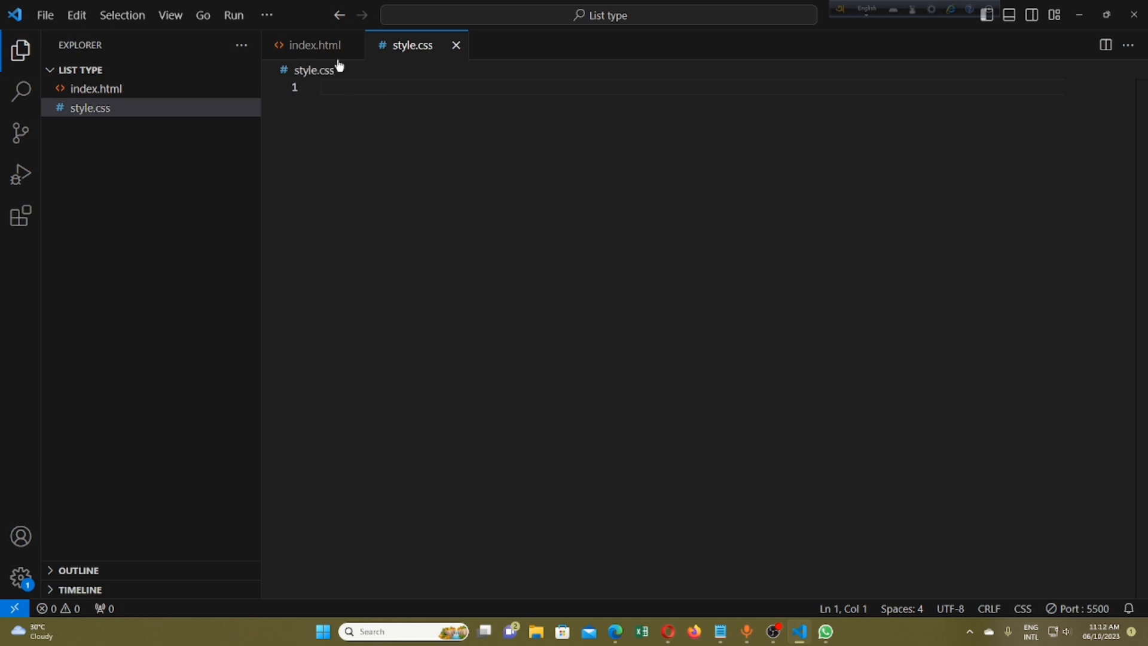
{"action": "left_click", "coordinate": [312, 45]}
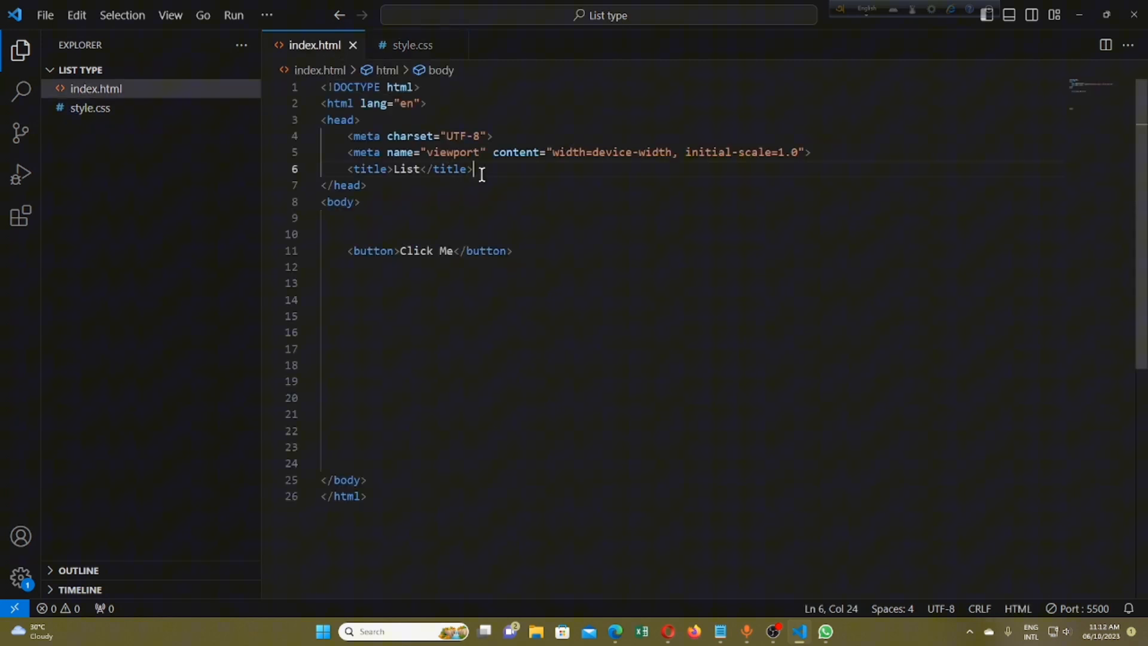
{"action": "type", "text": "<link rel"}
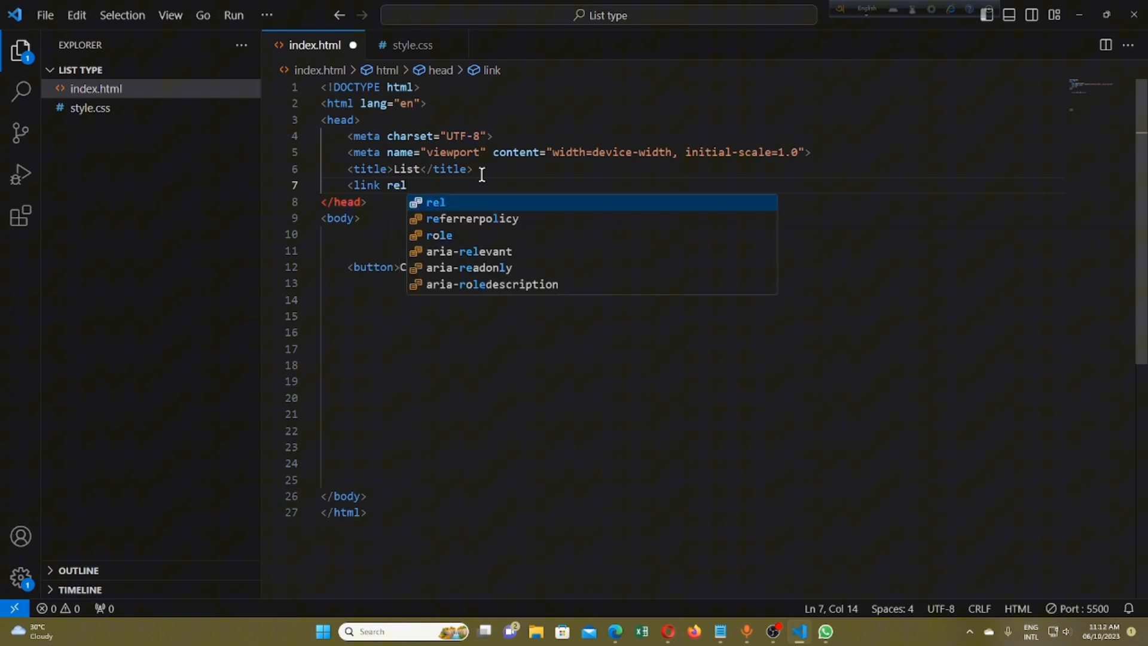
{"action": "type", "text": "=\"stylesheet\" href"}
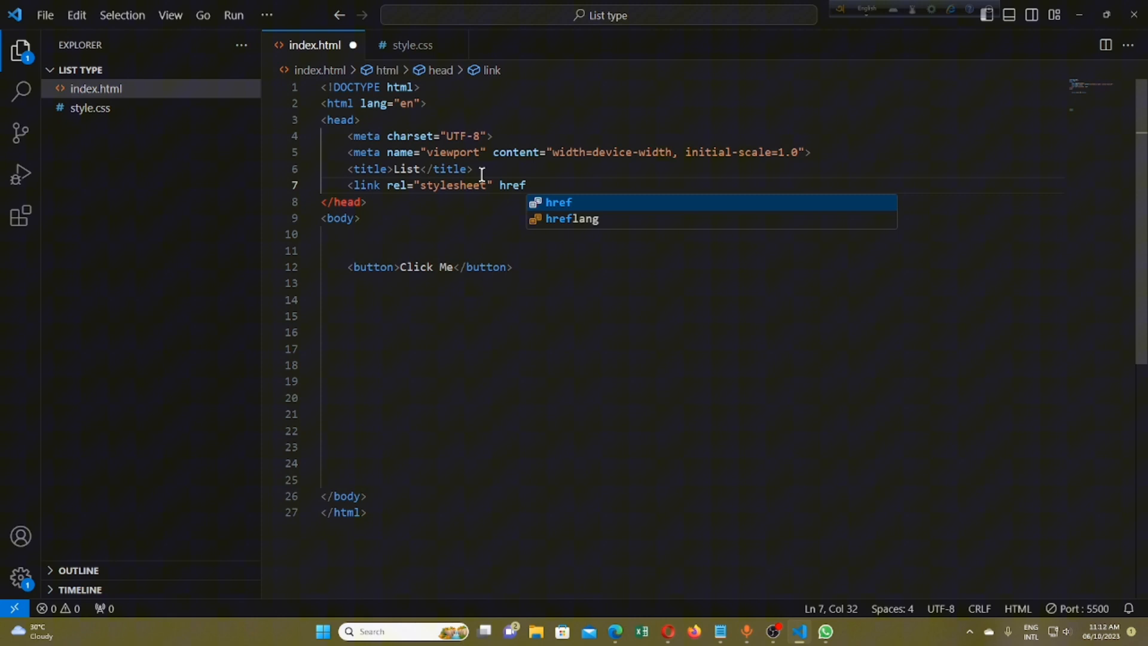
{"action": "type", "text": "=\"style.css\" />"}
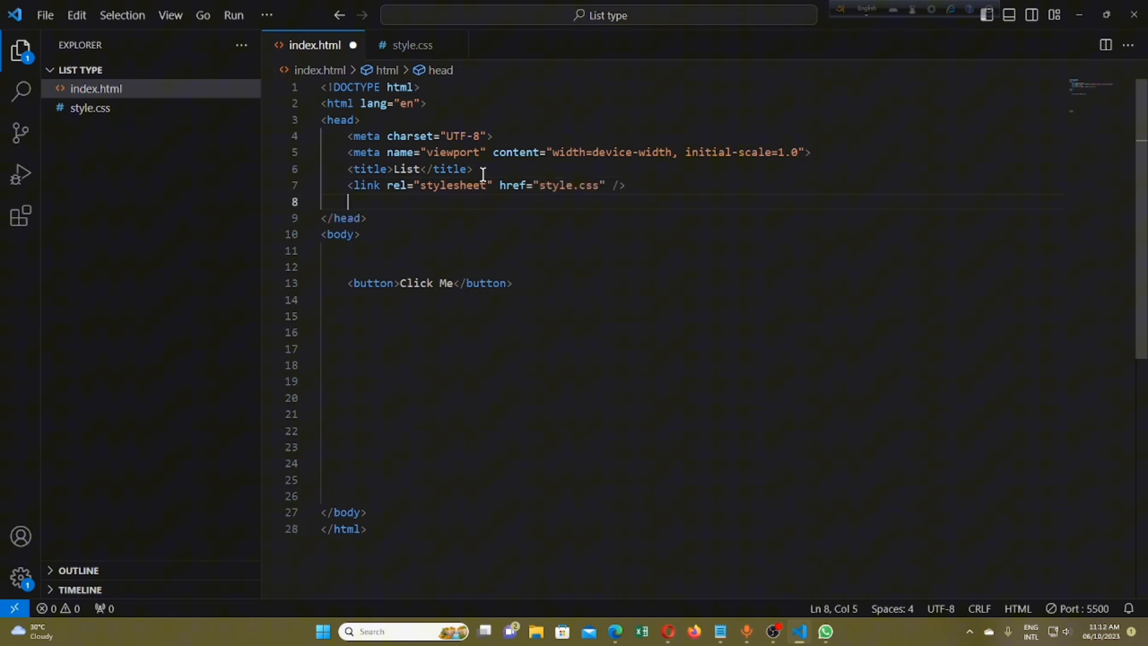
{"action": "left_click", "coordinate": [411, 45]}
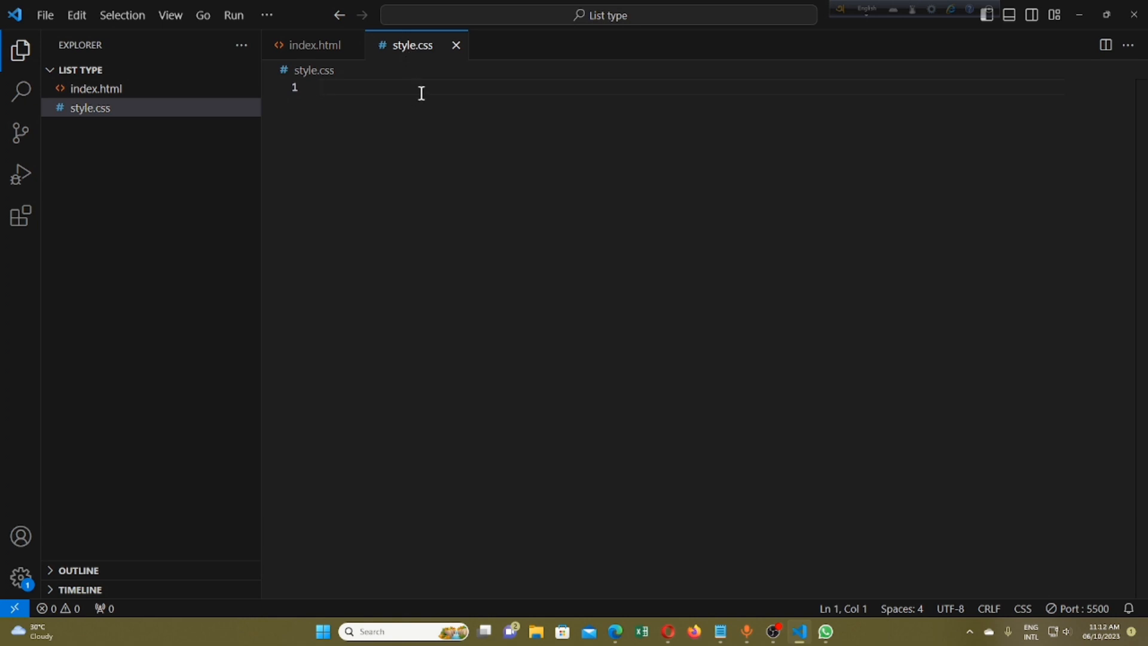
Write a button rule in style.css with background: skyblue and save
{"action": "type", "text": "button"}
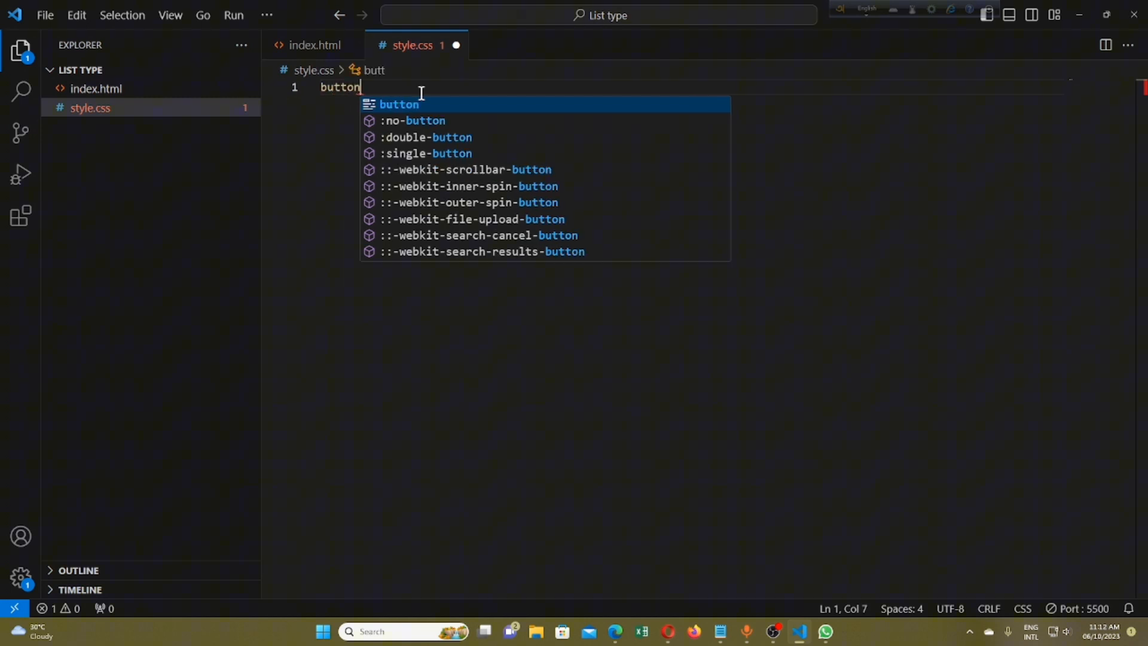
{"action": "type", "text": "{"}
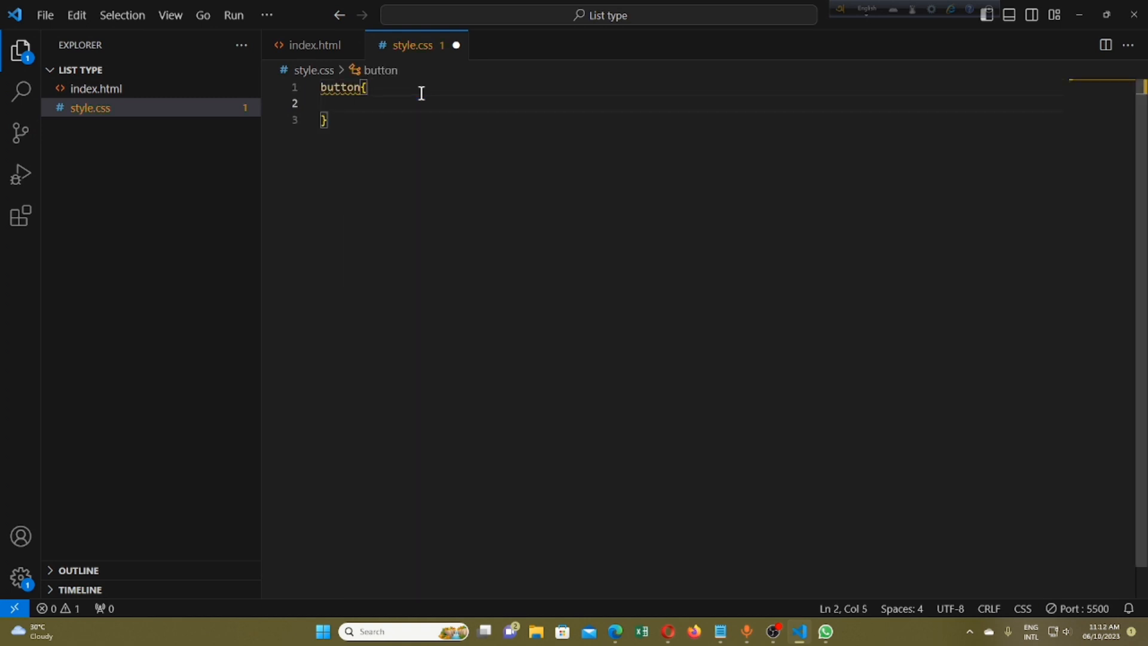
{"action": "type", "text": "ba"}
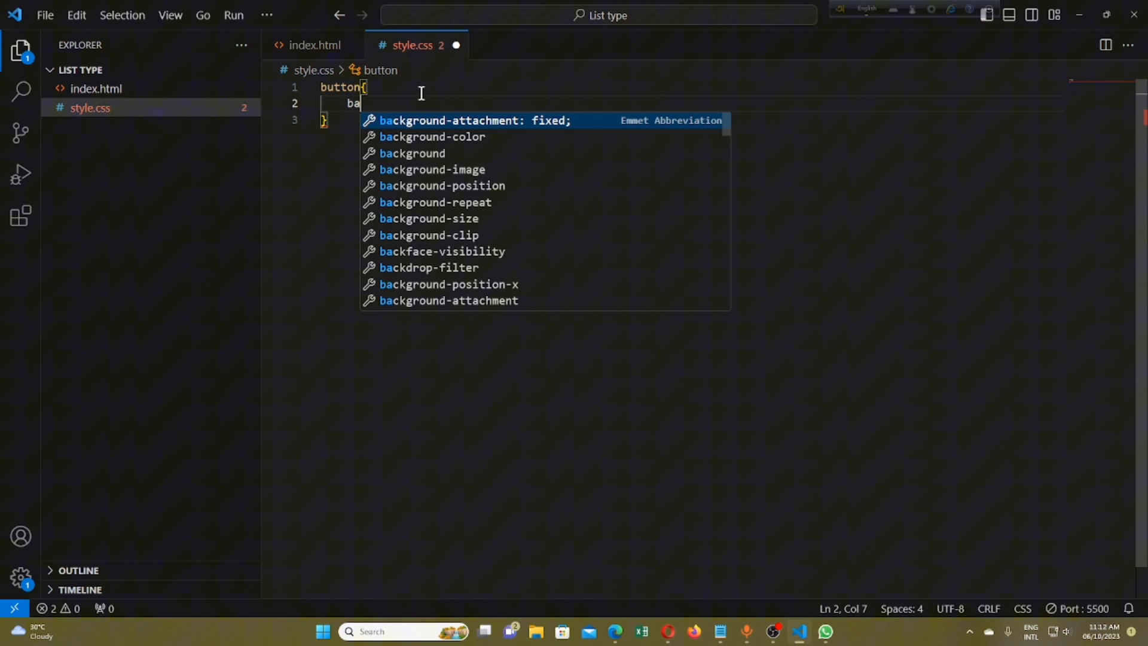
{"action": "type", "text": "ckground"}
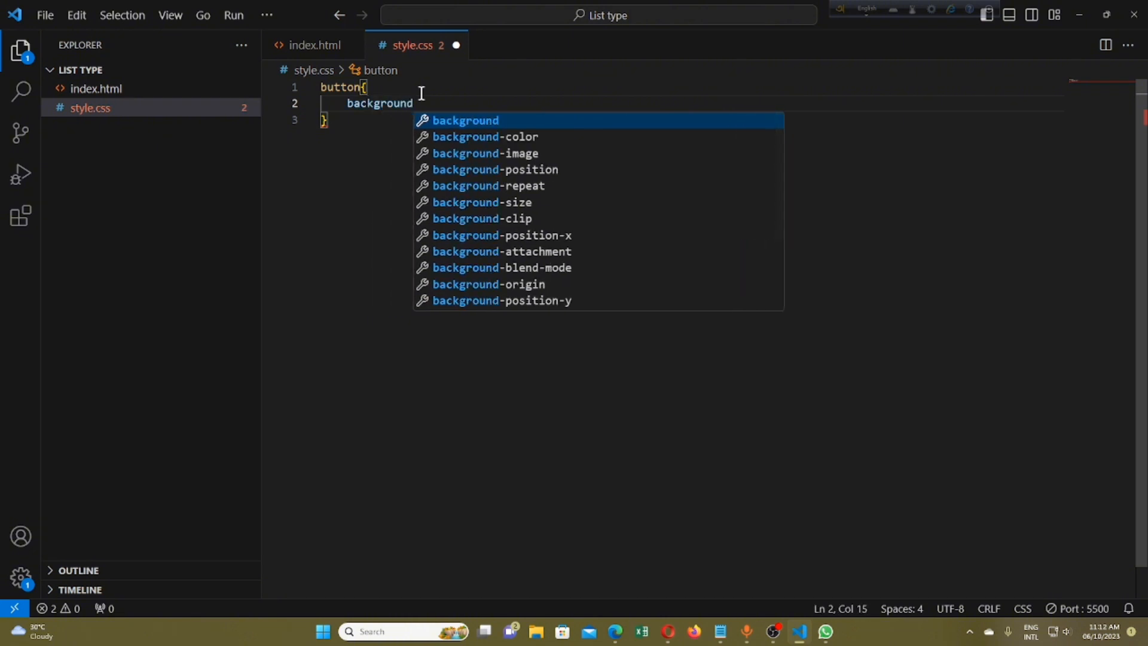
{"action": "type", "text": ":"}
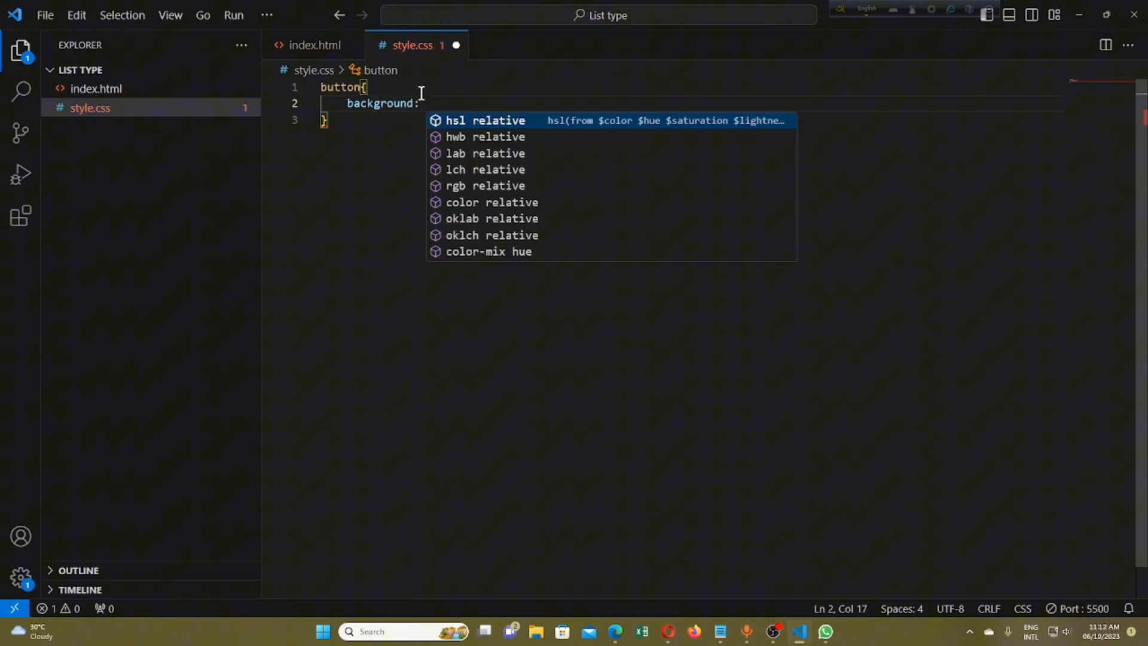
{"action": "type", "text": "skyblue;"}
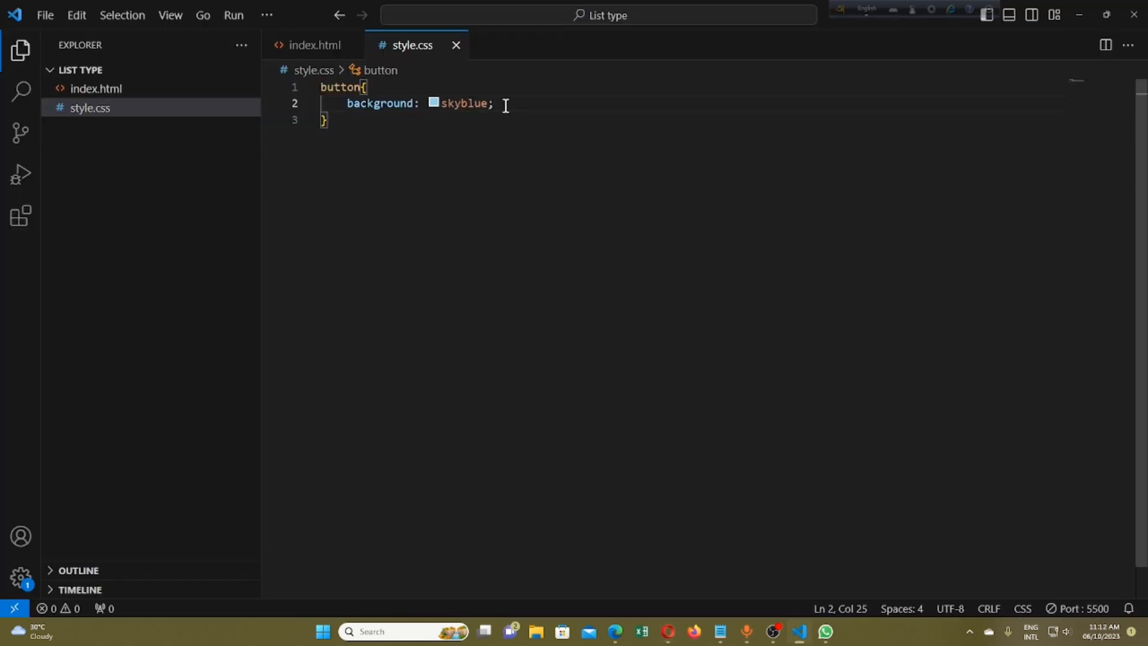
Add padding: 10px 50px to the button rule
{"action": "key", "text": "Enter"}
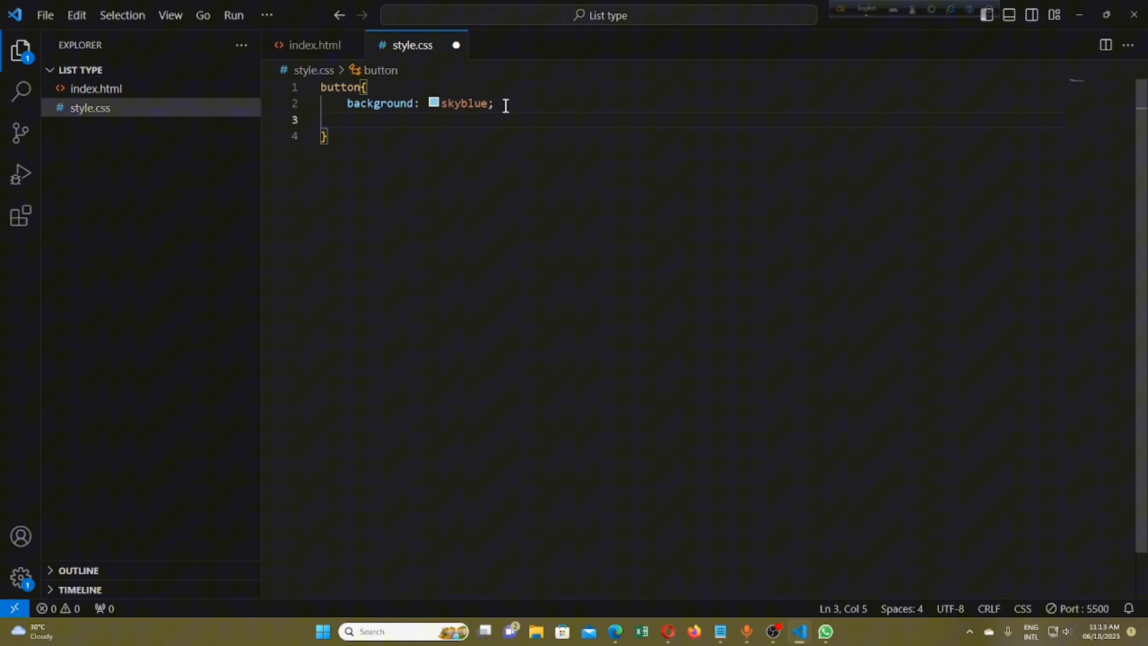
{"action": "type", "text": "padding"}
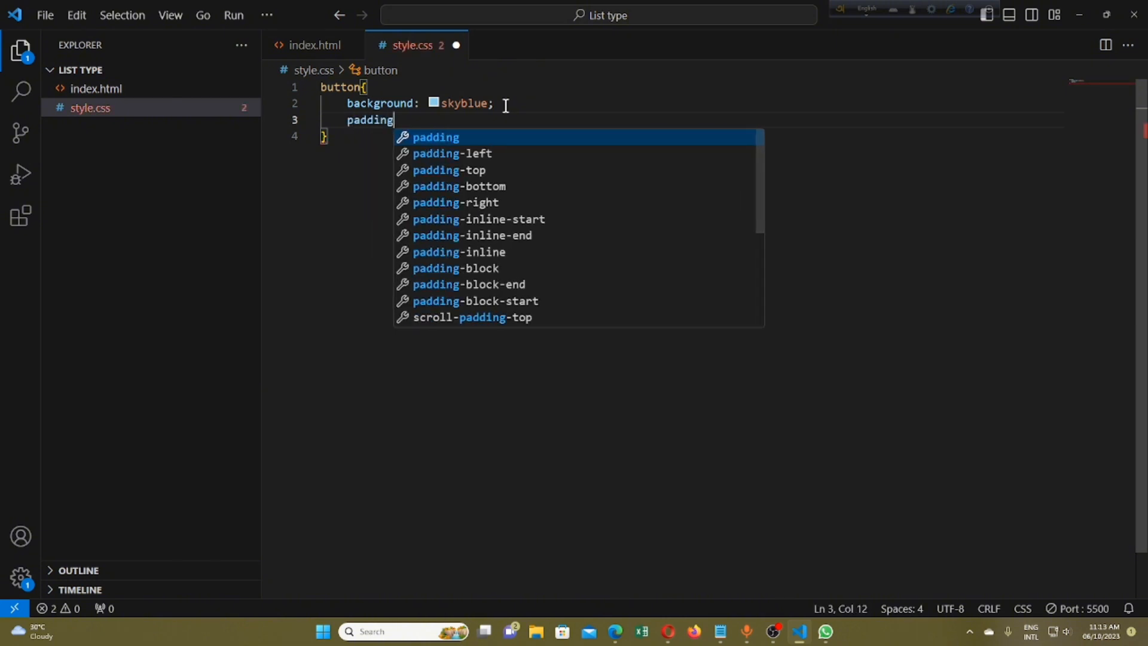
{"action": "type", "text": ":"}
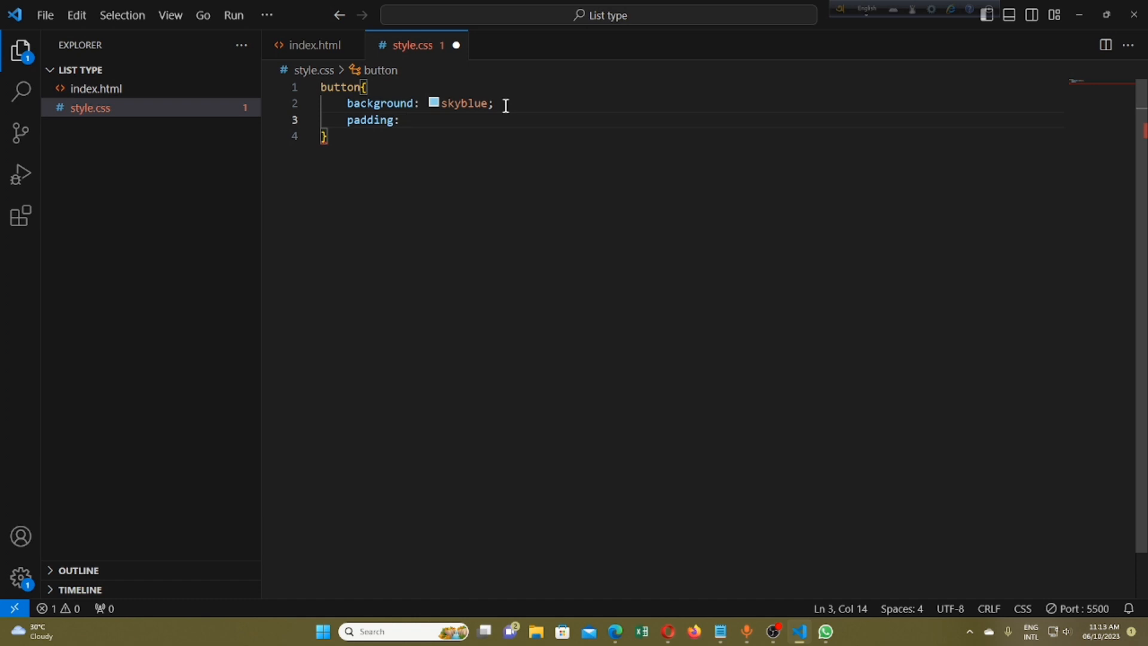
{"action": "type", "text": "10"}
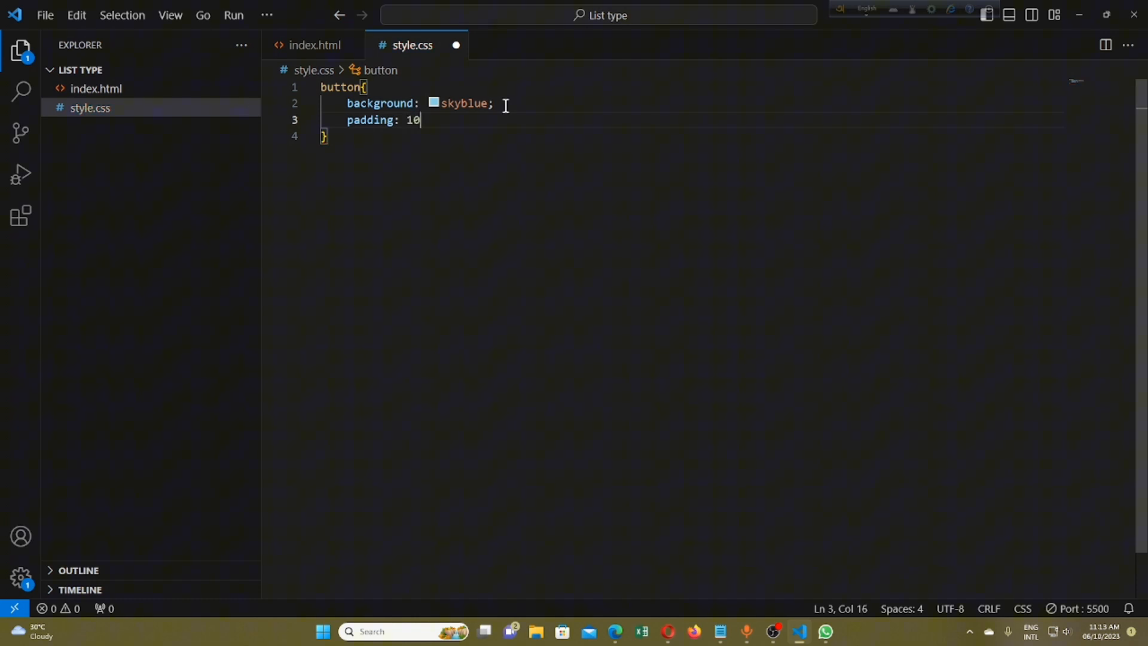
{"action": "type", "text": "px"}
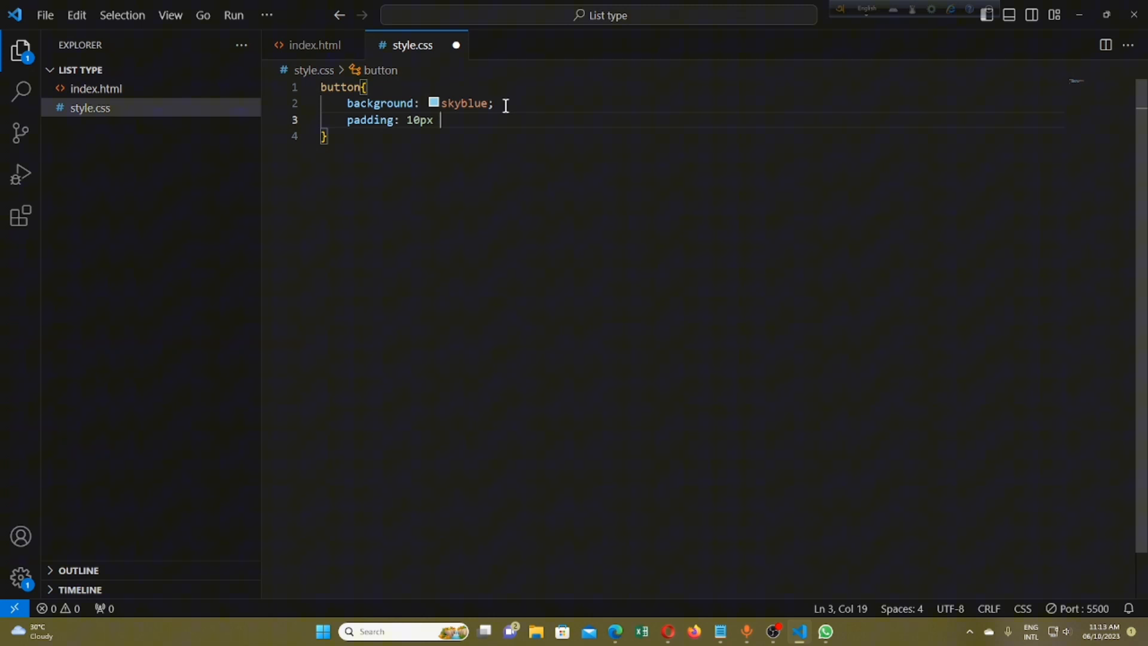
{"action": "type", "text": "50px;"}
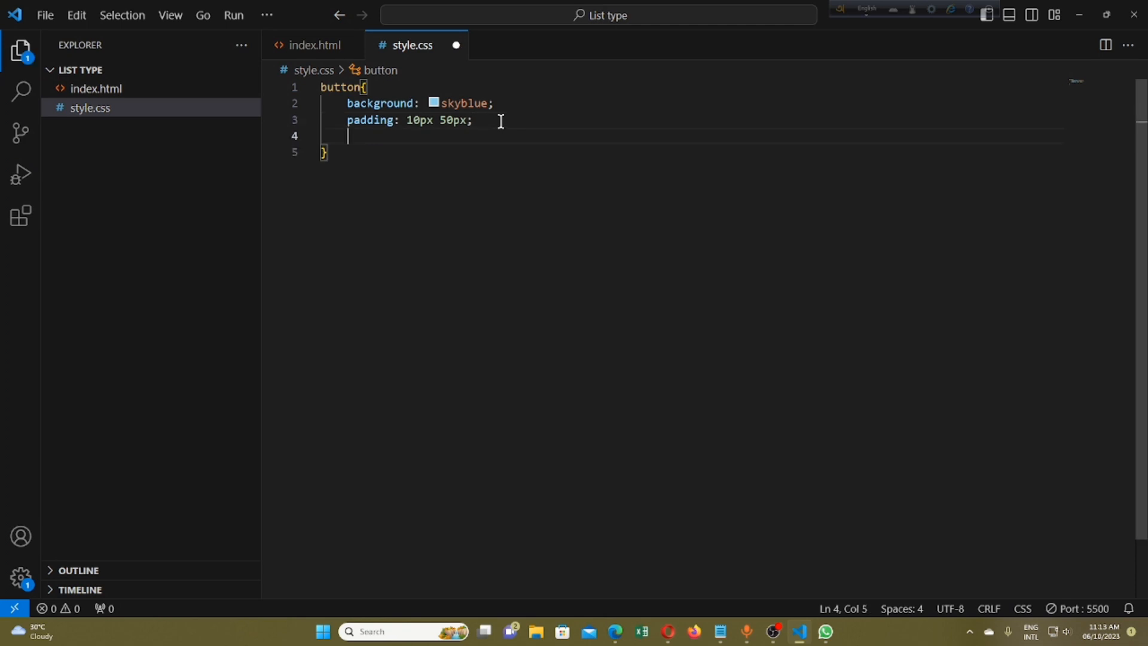
Add border: none and outline: none declarations to the button rule
{"action": "type", "text": "border"}
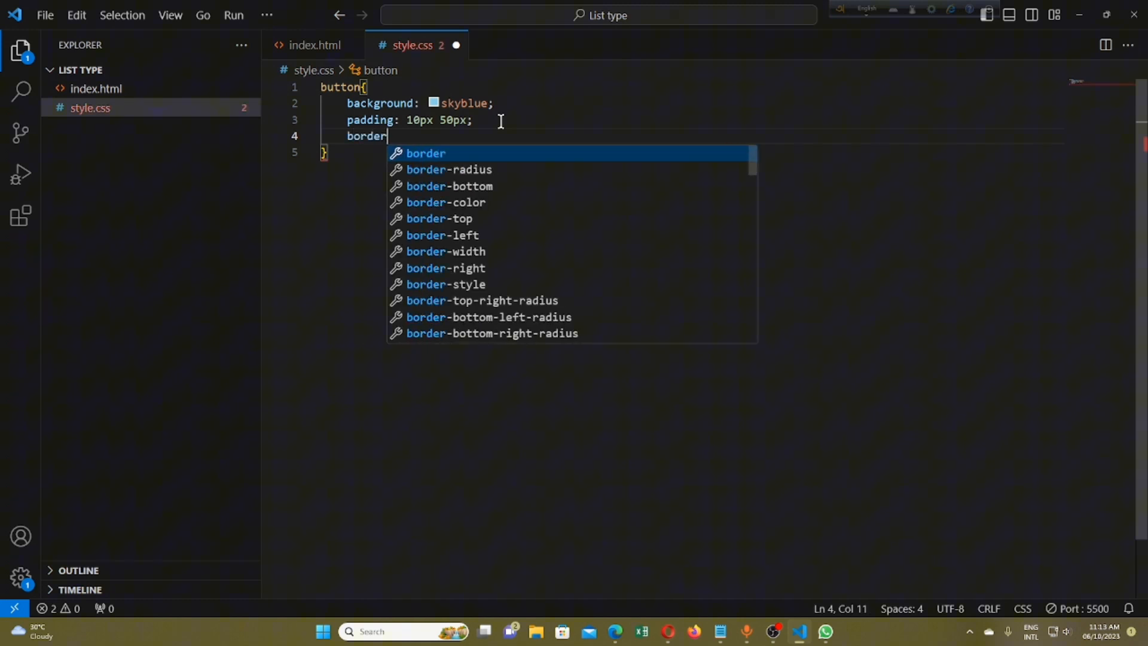
{"action": "type", "text": ": none;"}
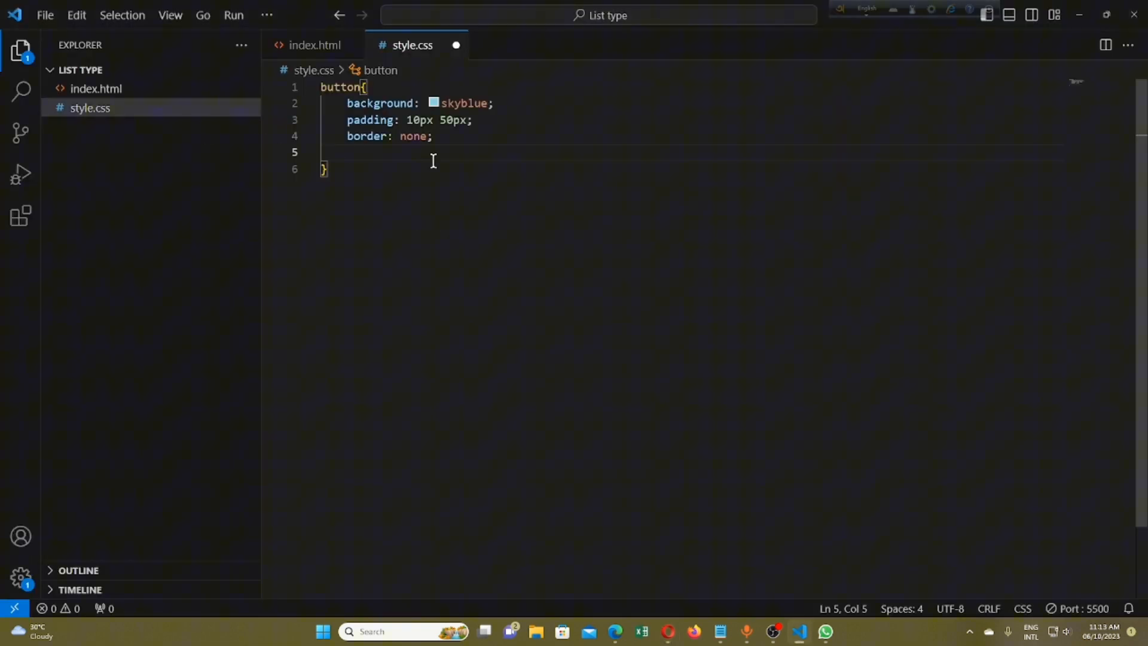
{"action": "type", "text": "outline"}
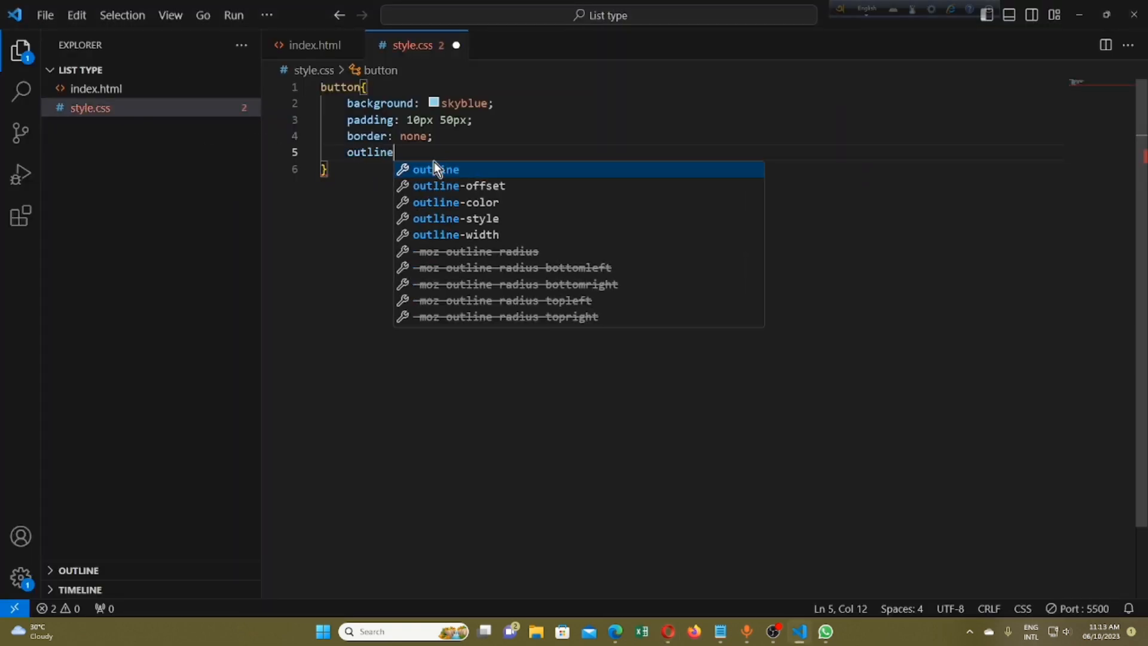
{"action": "type", "text": ": none;"}
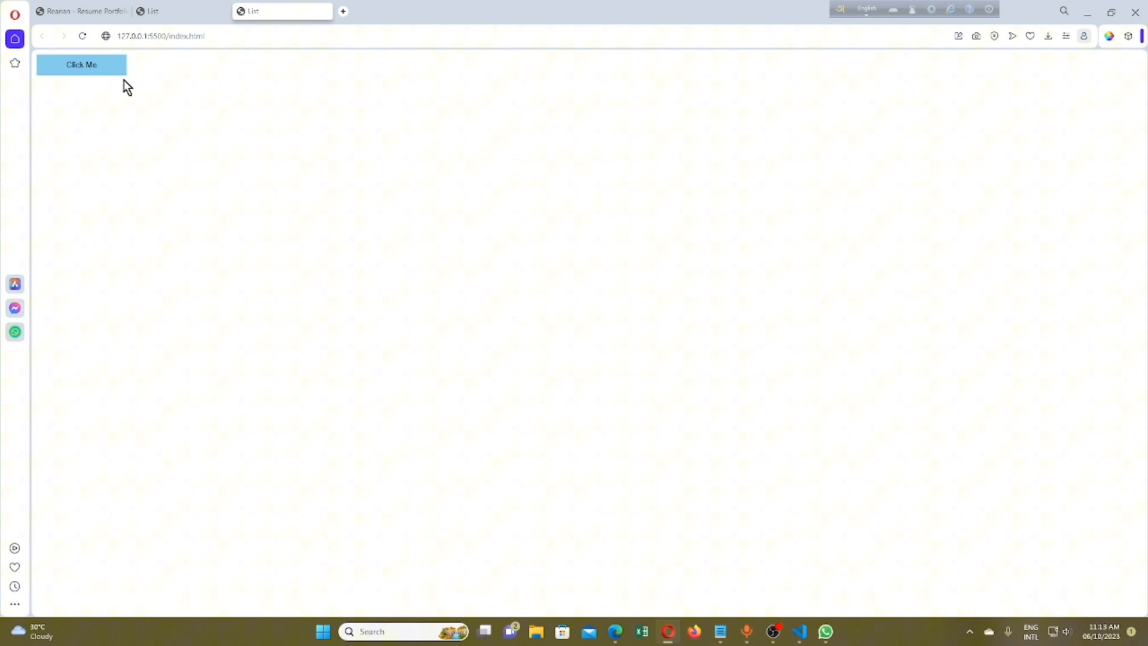
{"action": "mouse_move", "coordinate": [155, 114]}
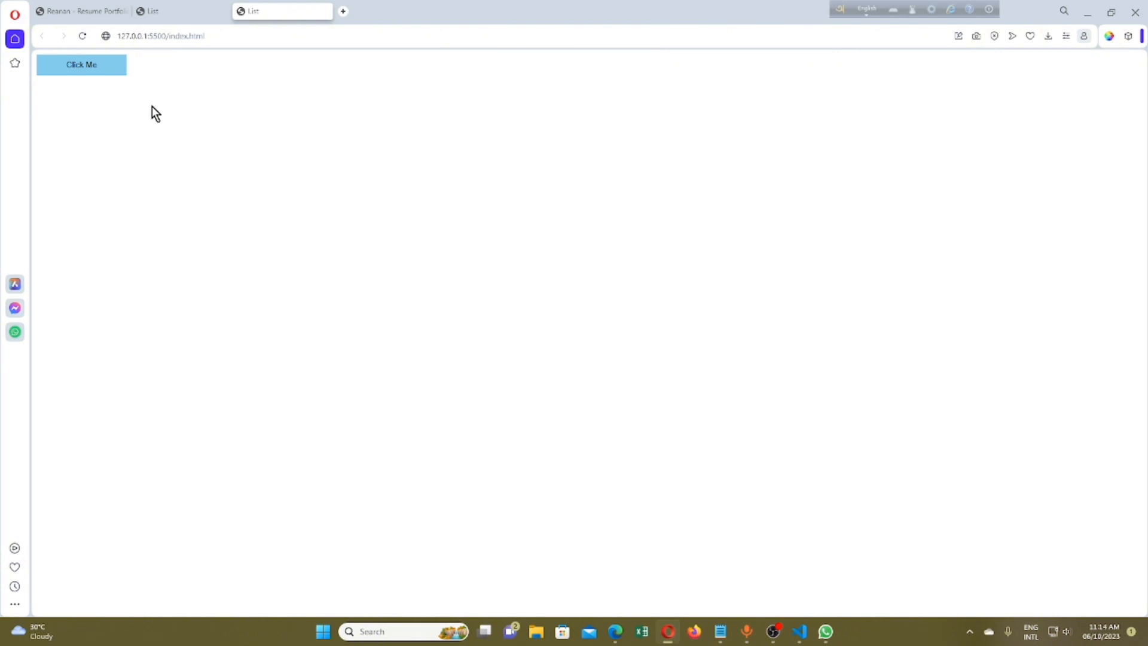
{"action": "mouse_move", "coordinate": [132, 100]}
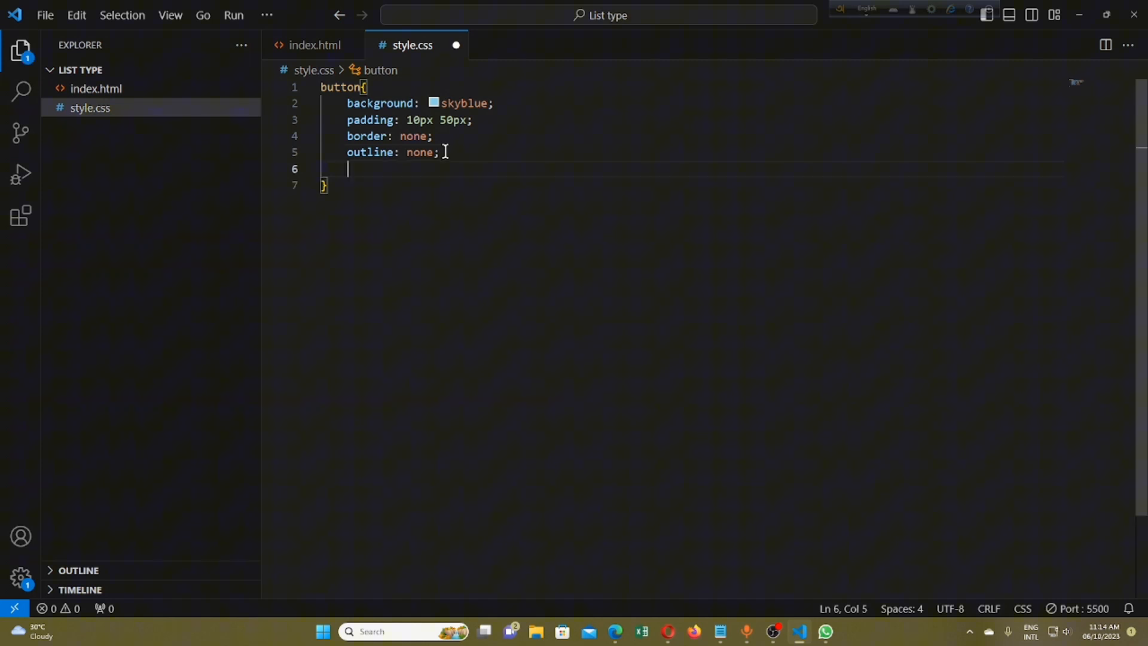
Add border-radius: 30px, font-size: 18px and color: black to the button rule
{"action": "type", "text": "border"}
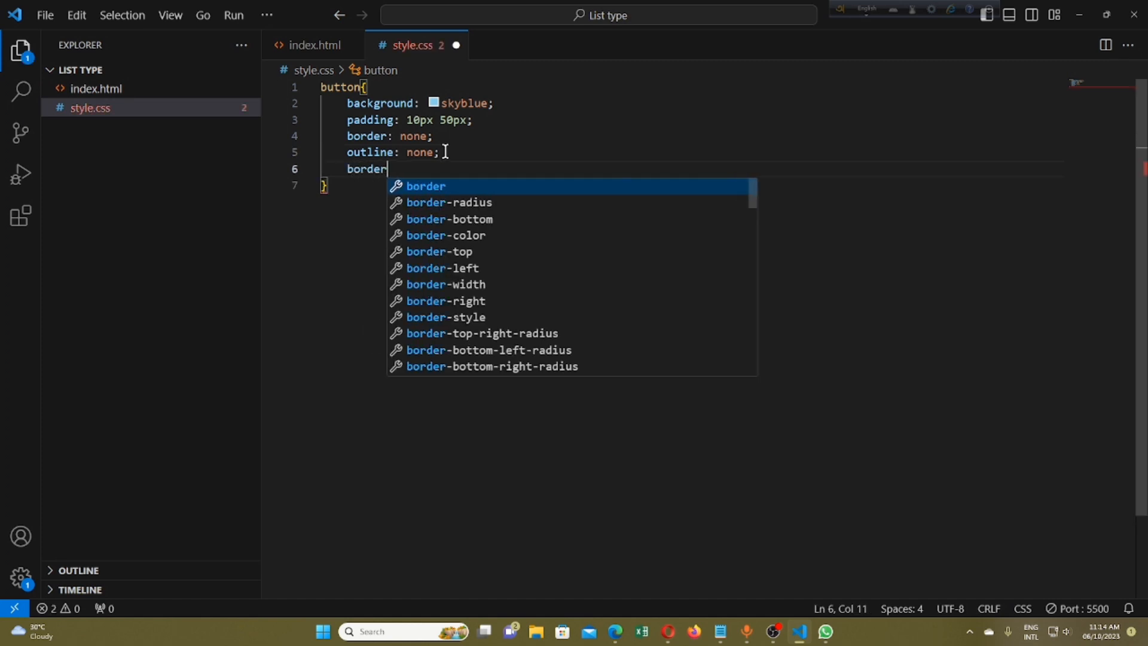
{"action": "type", "text": "-radius"}
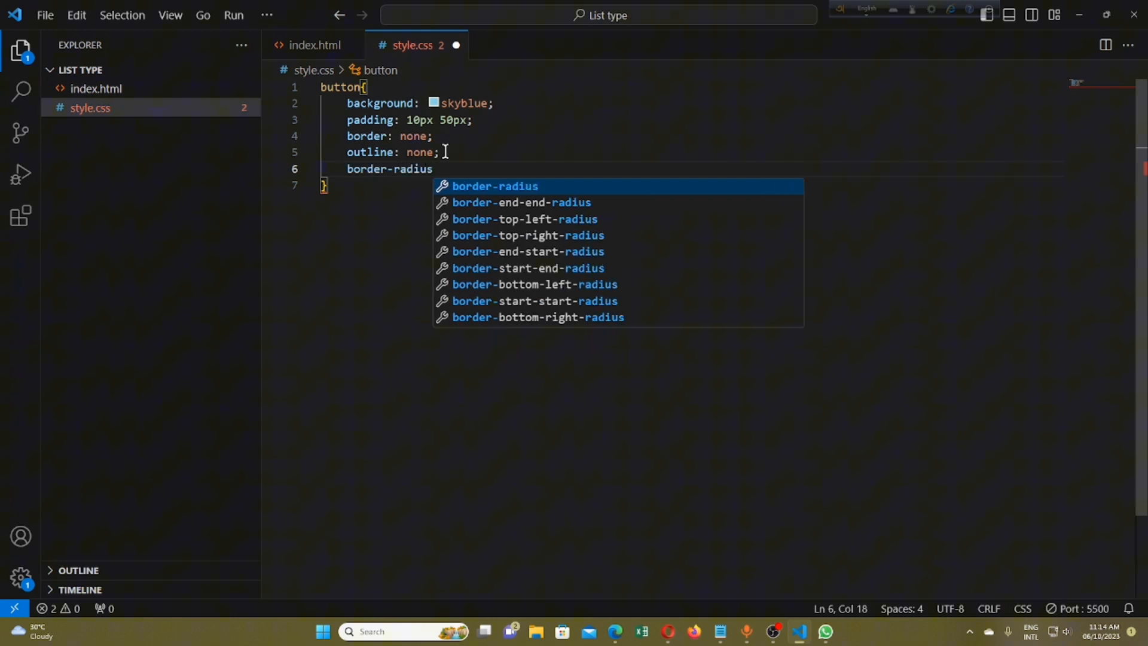
{"action": "type", "text": ":"}
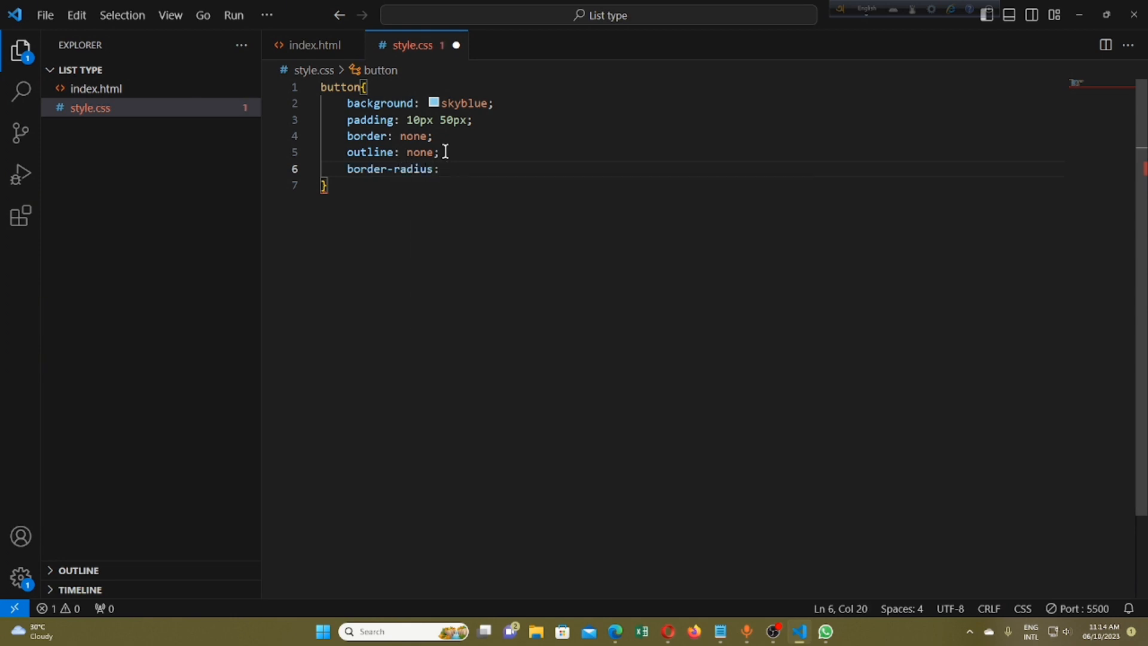
{"action": "type", "text": "30px;"}
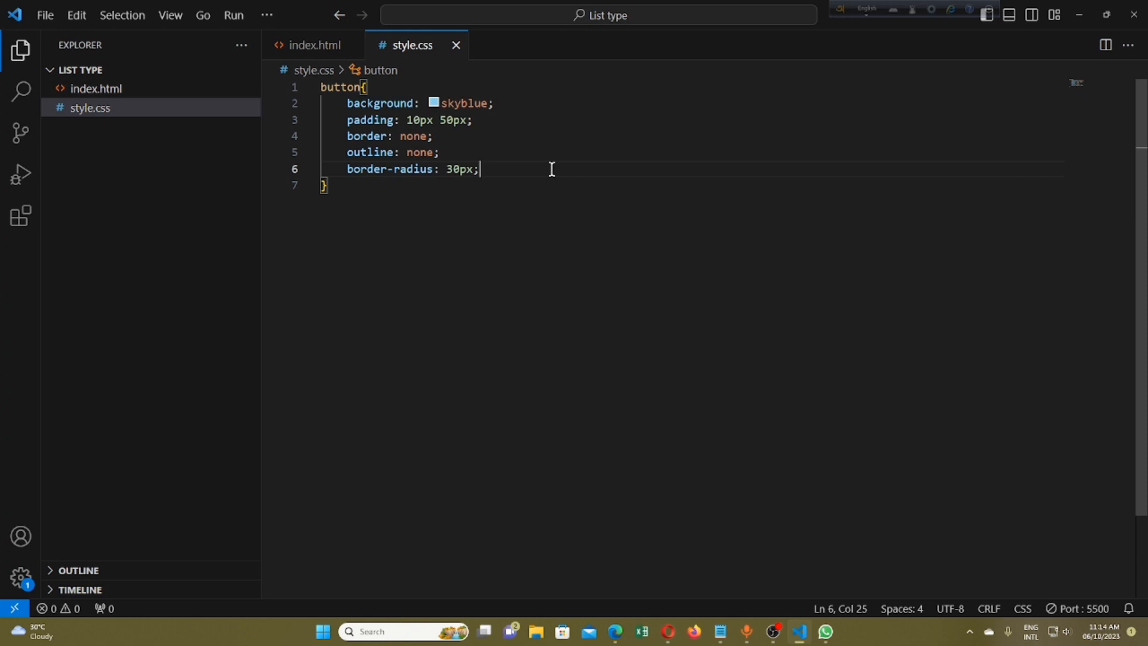
{"action": "key", "text": "Enter"}
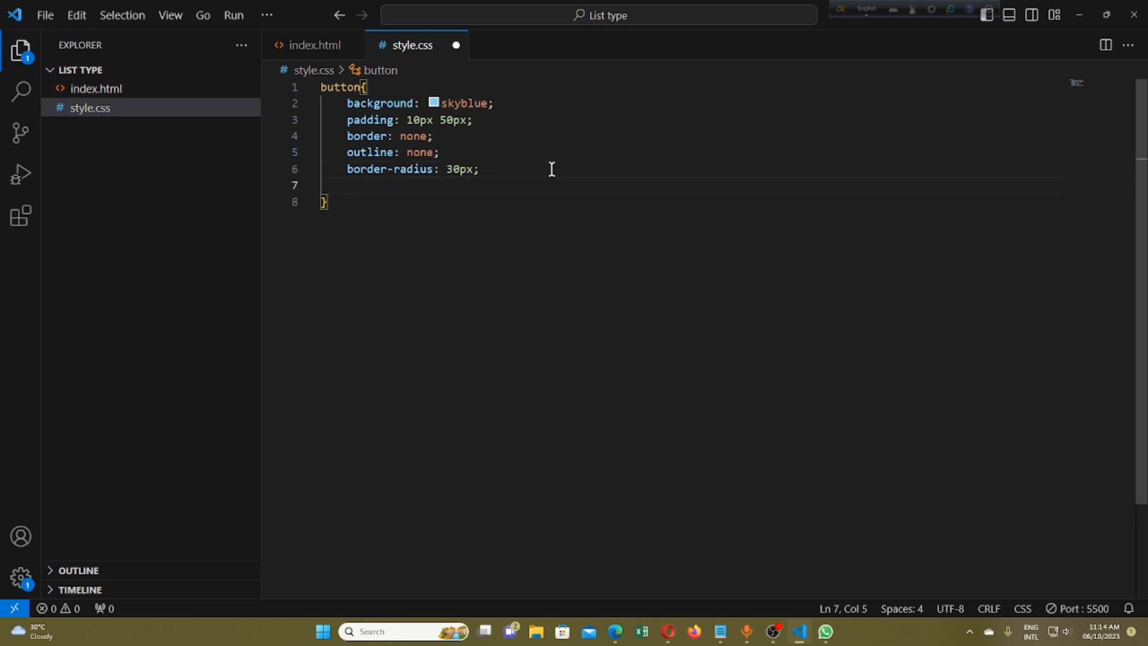
{"action": "type", "text": "font-size:"}
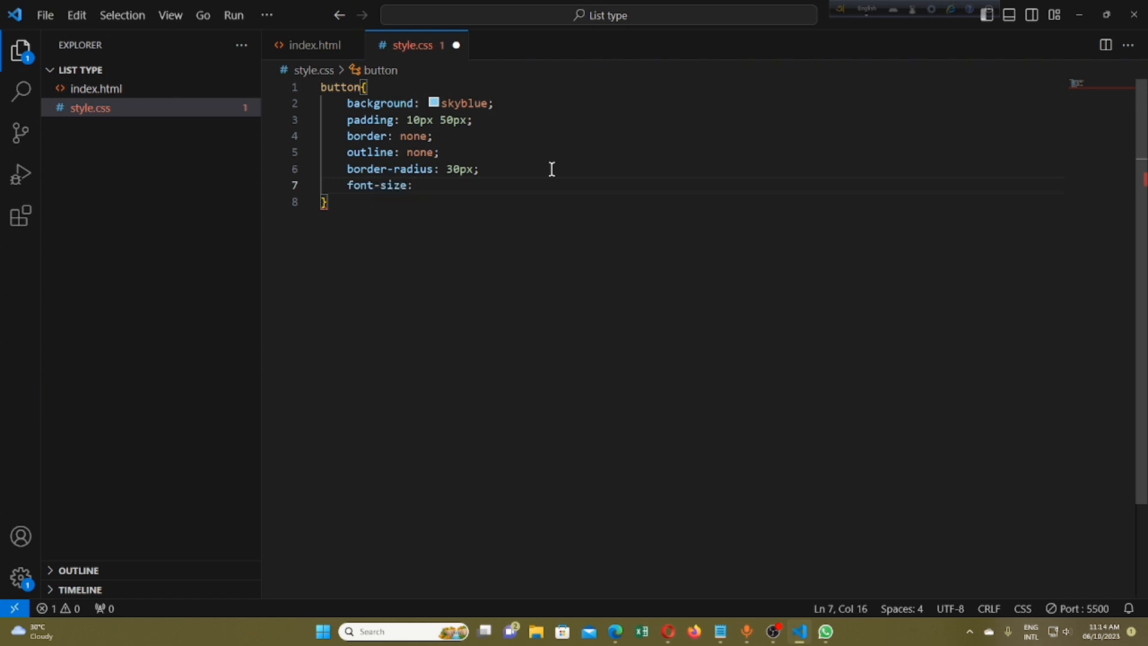
{"action": "type", "text": "1"}
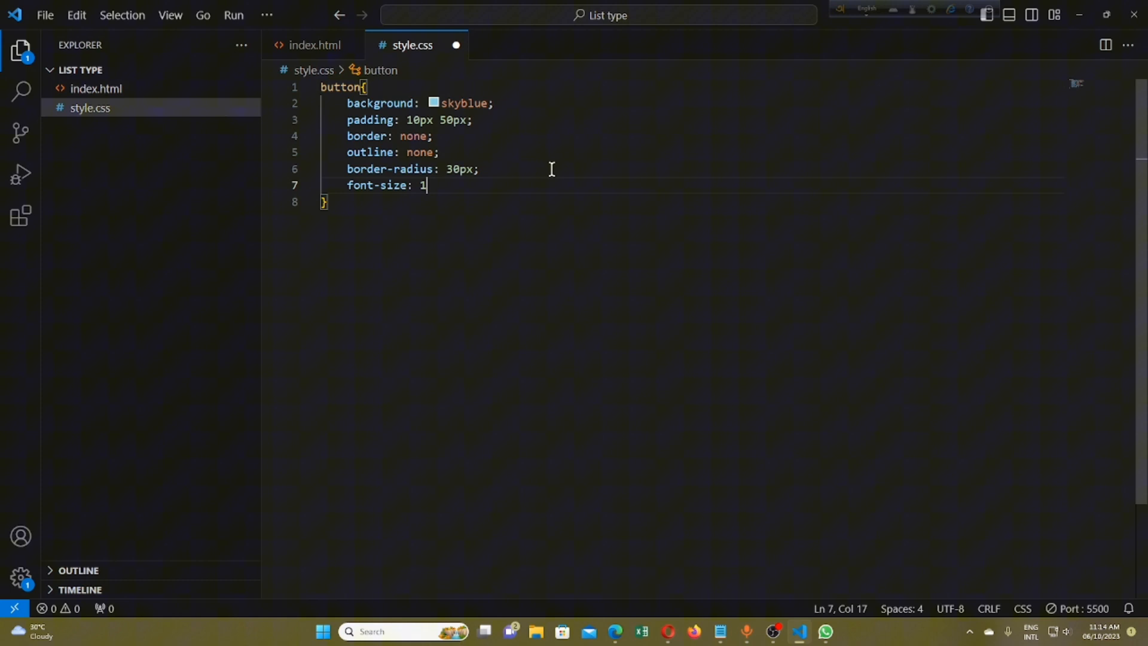
{"action": "type", "text": "8px;"}
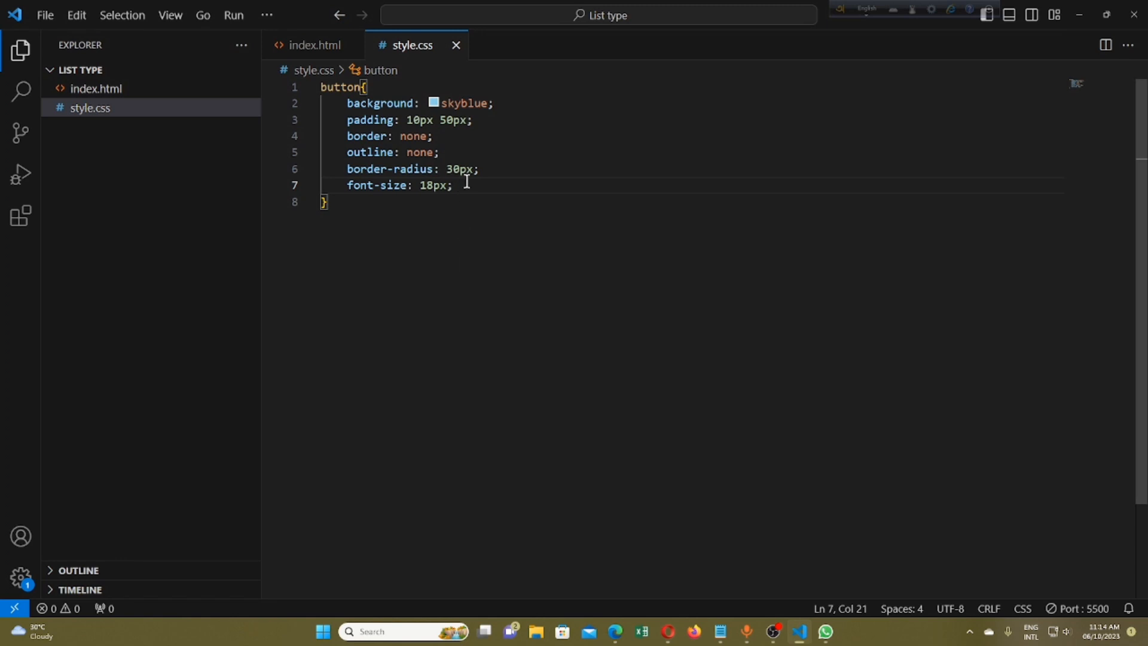
{"action": "key", "text": "Enter"}
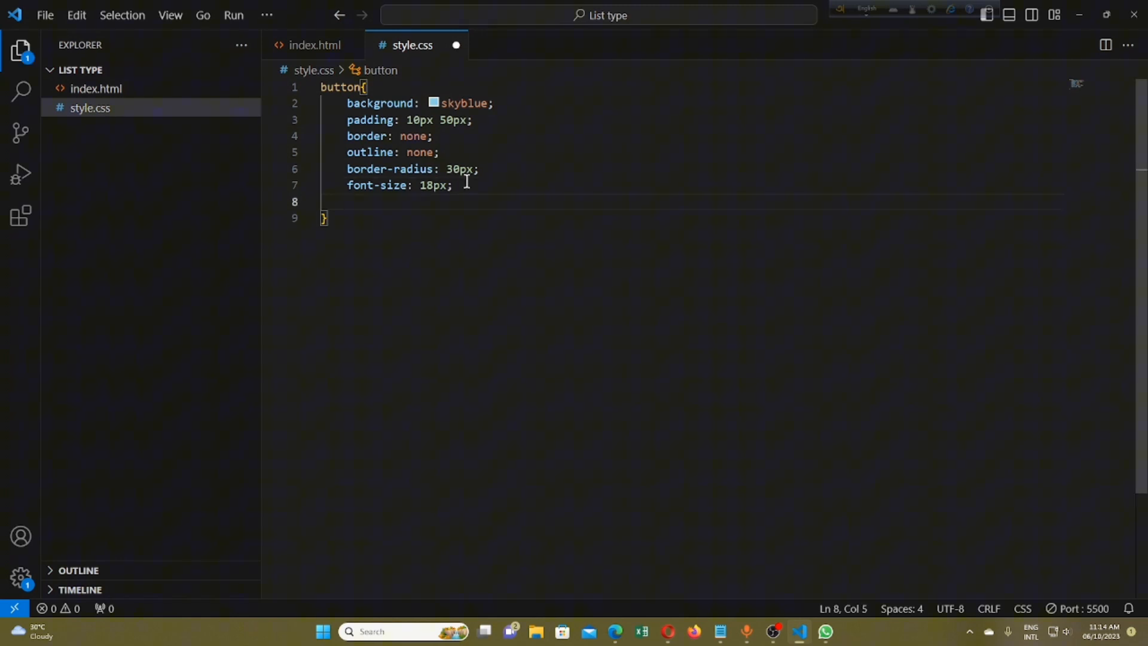
{"action": "type", "text": "color:"}
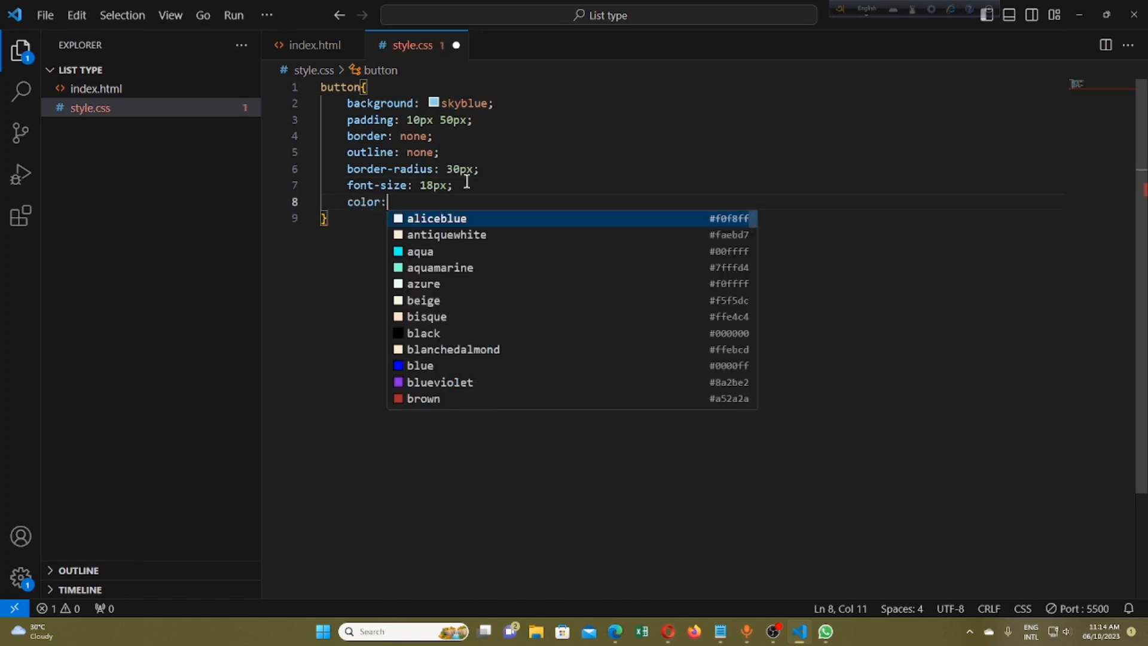
{"action": "type", "text": "black;"}
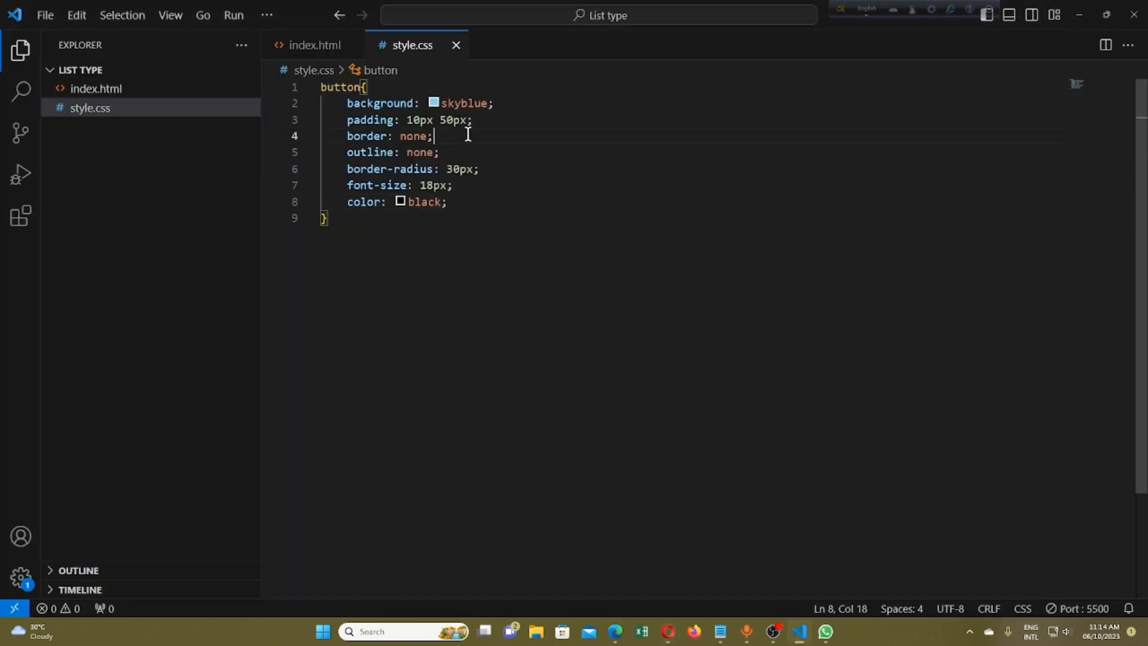
Change the button background to orange rgb(246, 107, 0) and add a line after the rule
{"action": "left_click", "coordinate": [463, 102]}
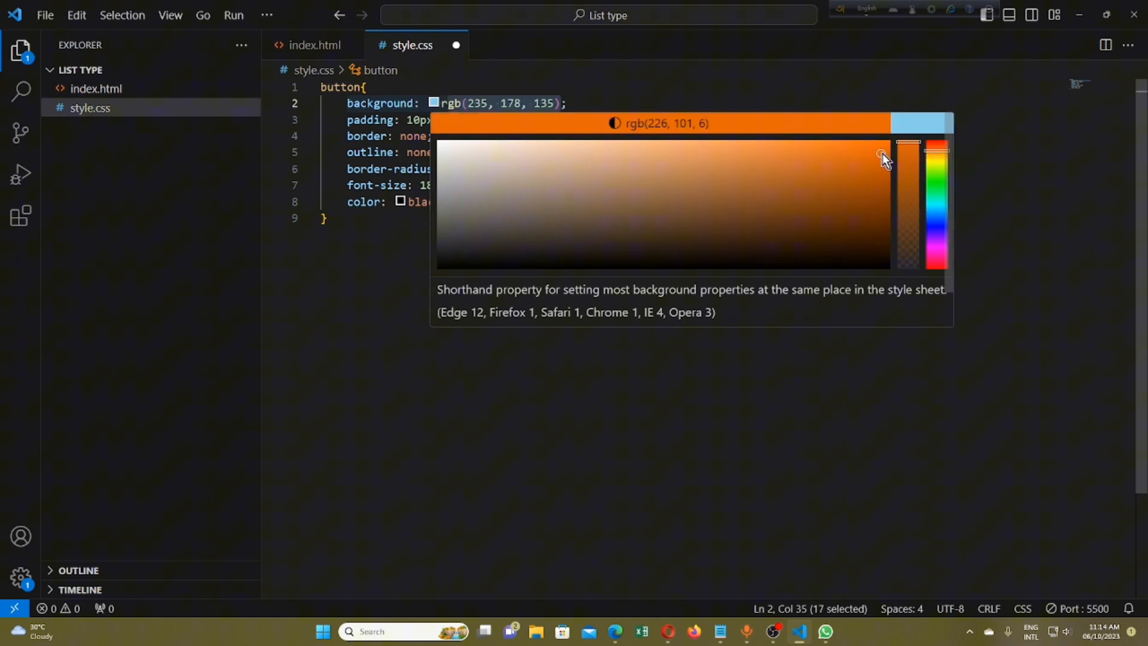
{"action": "left_click", "coordinate": [882, 157]}
{"action": "type", "text": "cursor: pointer;"}
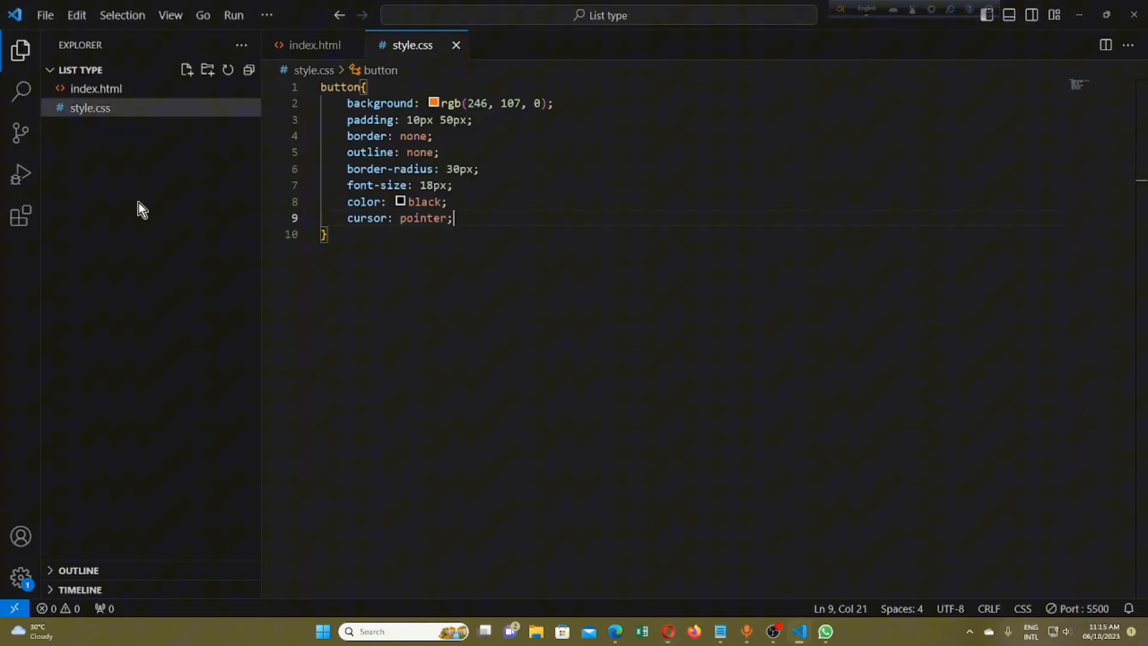
{"action": "mouse_move", "coordinate": [495, 209]}
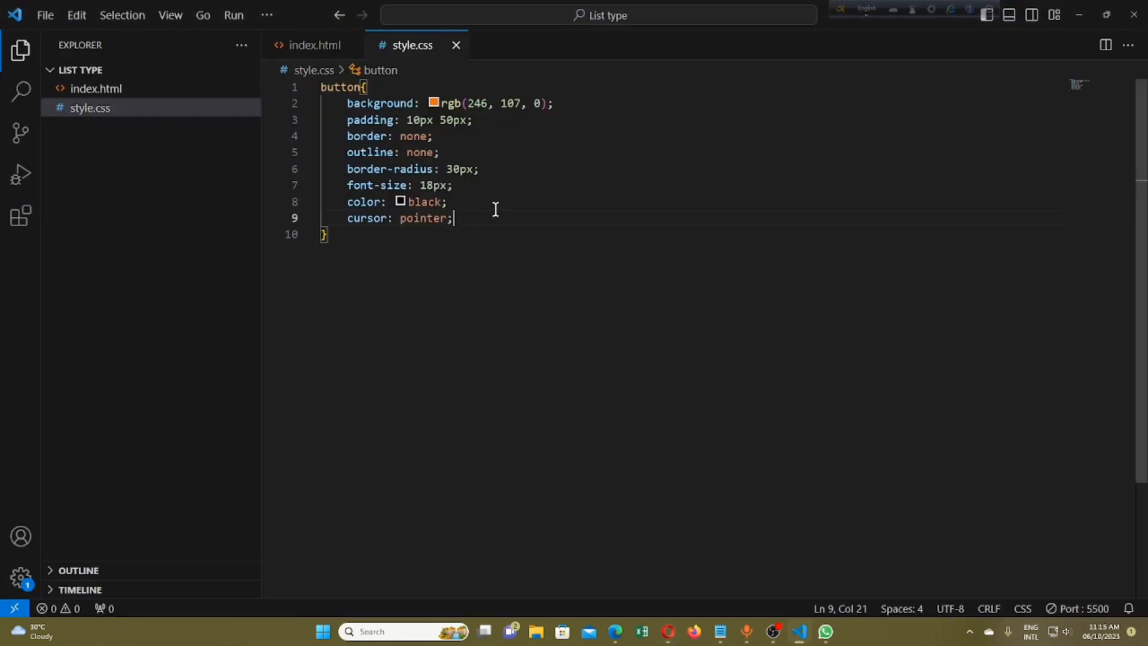
{"action": "key", "text": "enter"}
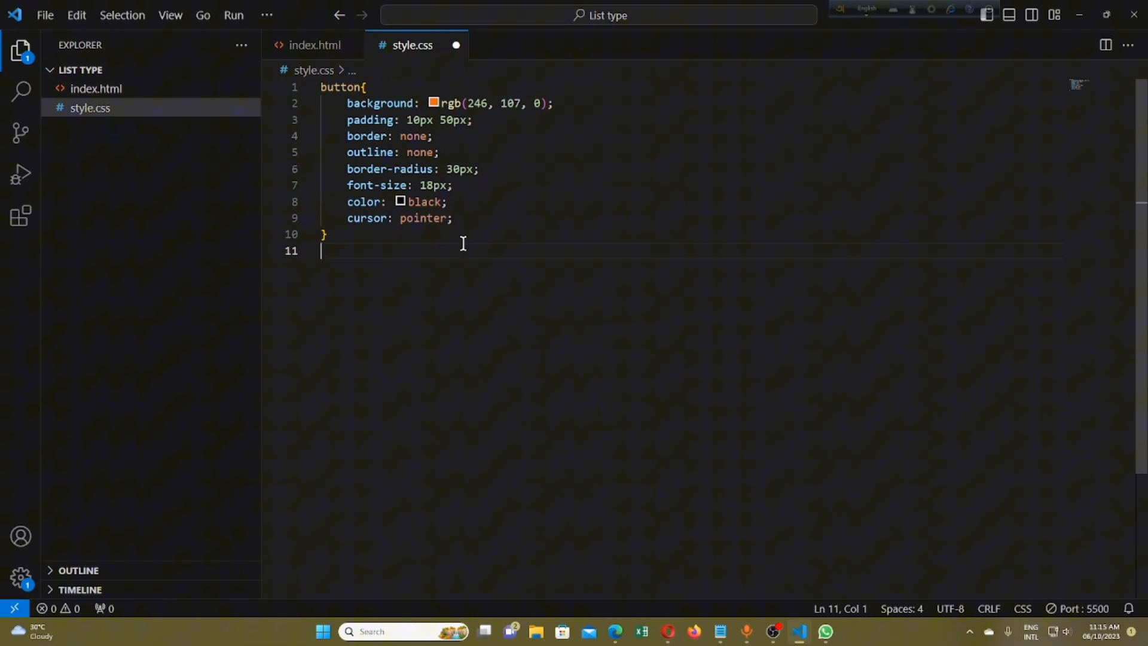
Add a button:hover rule with a blue background and white text
{"action": "type", "text": "buu="}
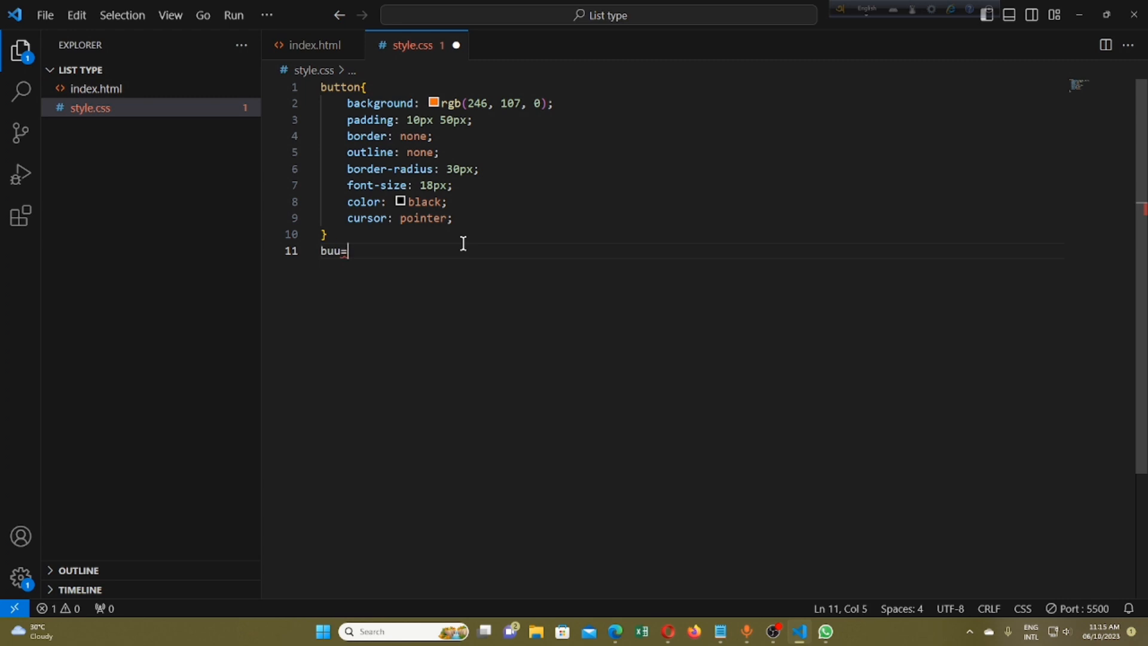
{"action": "type", "text": "button"}
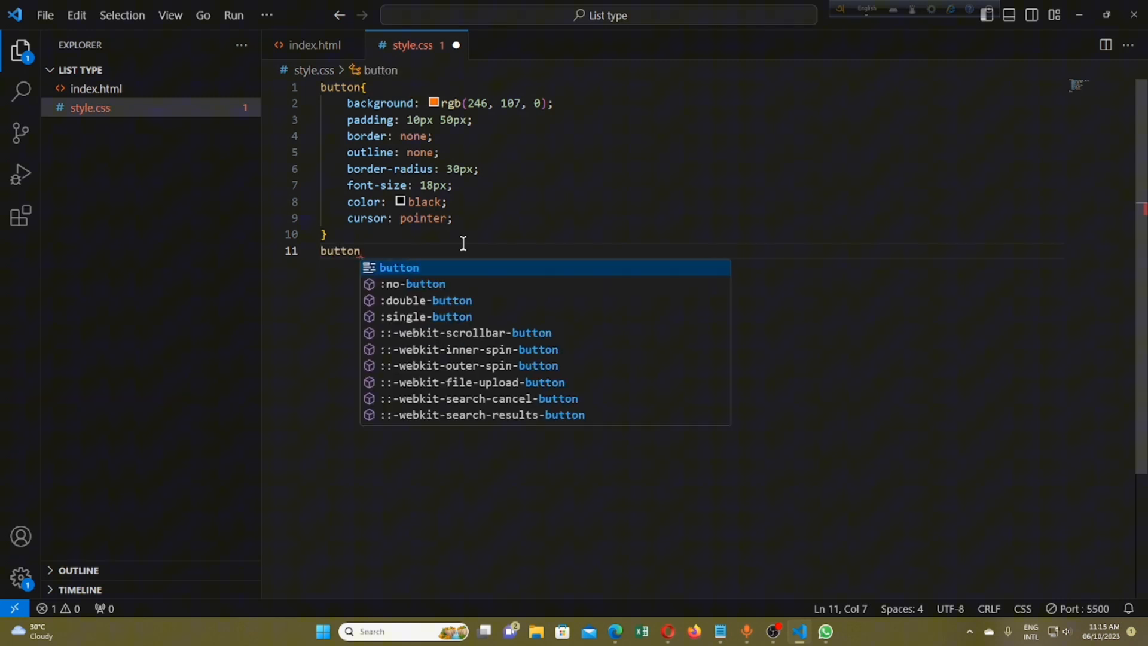
{"action": "type", "text": ":hover"}
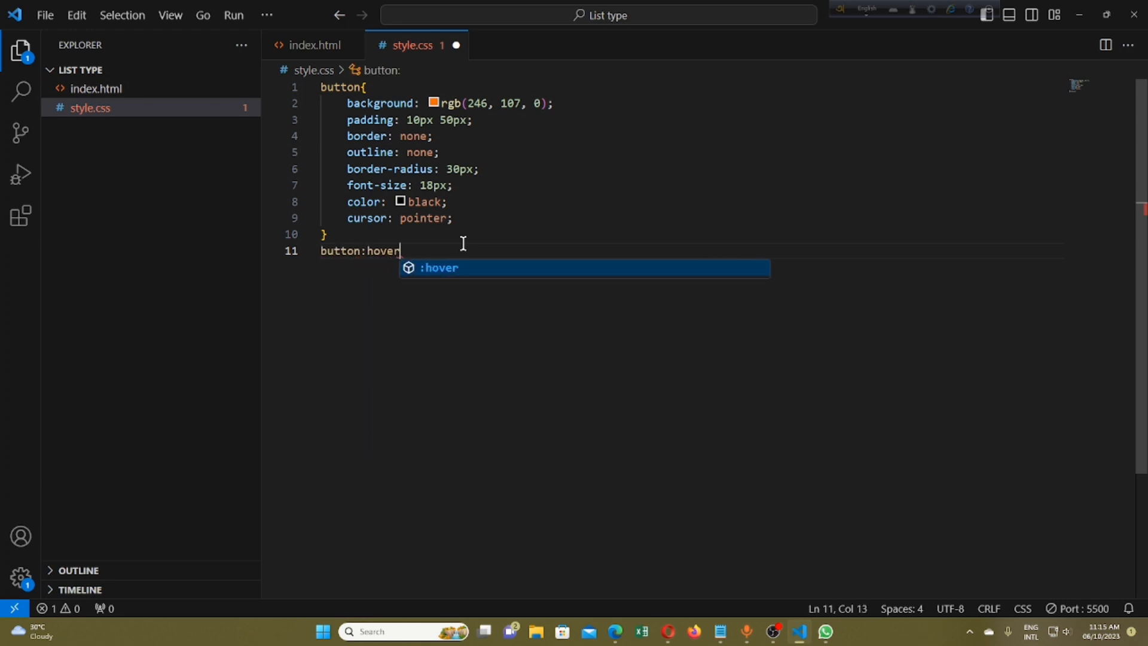
{"action": "type", "text": "{"}
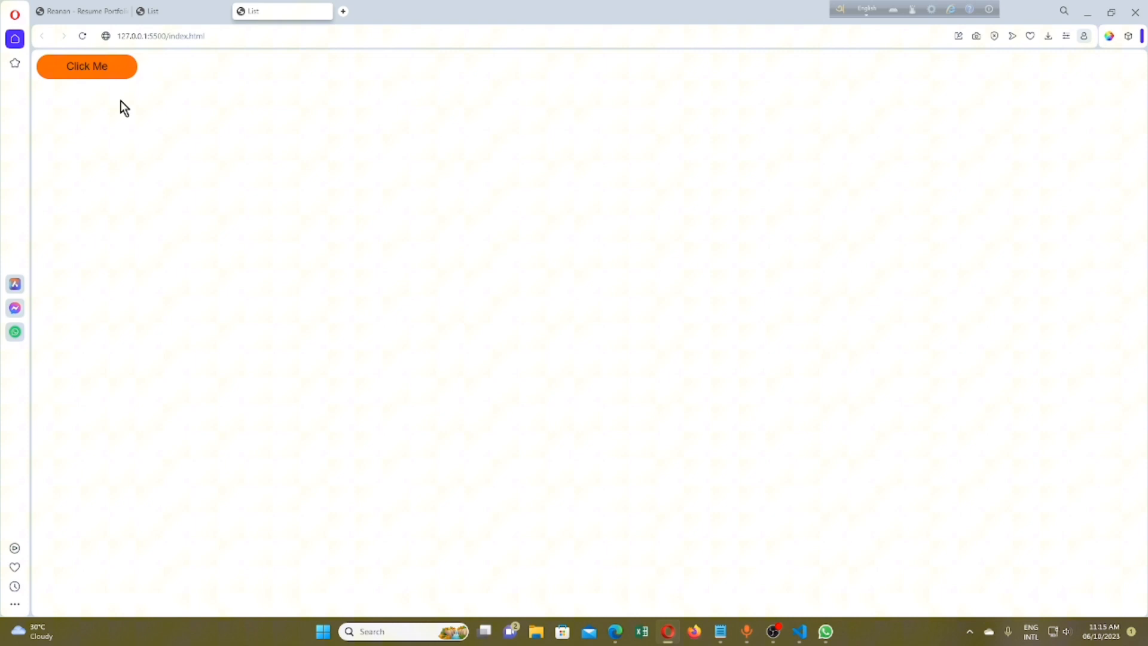
{"action": "left_click", "coordinate": [86, 66]}
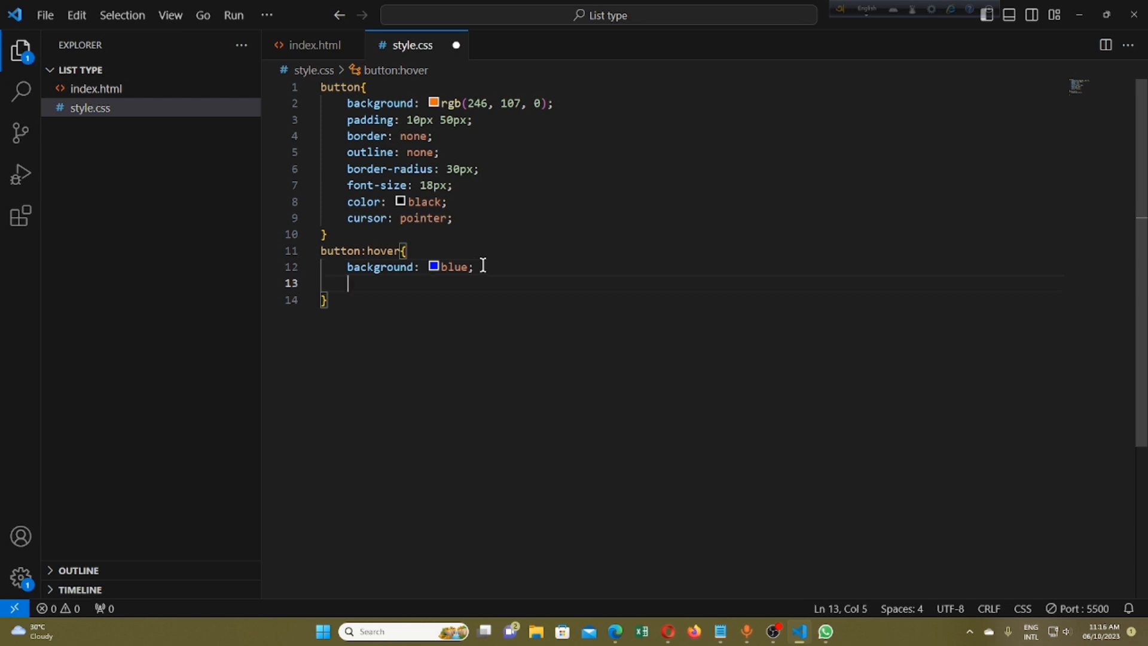
{"action": "type", "text": "color: wh"}
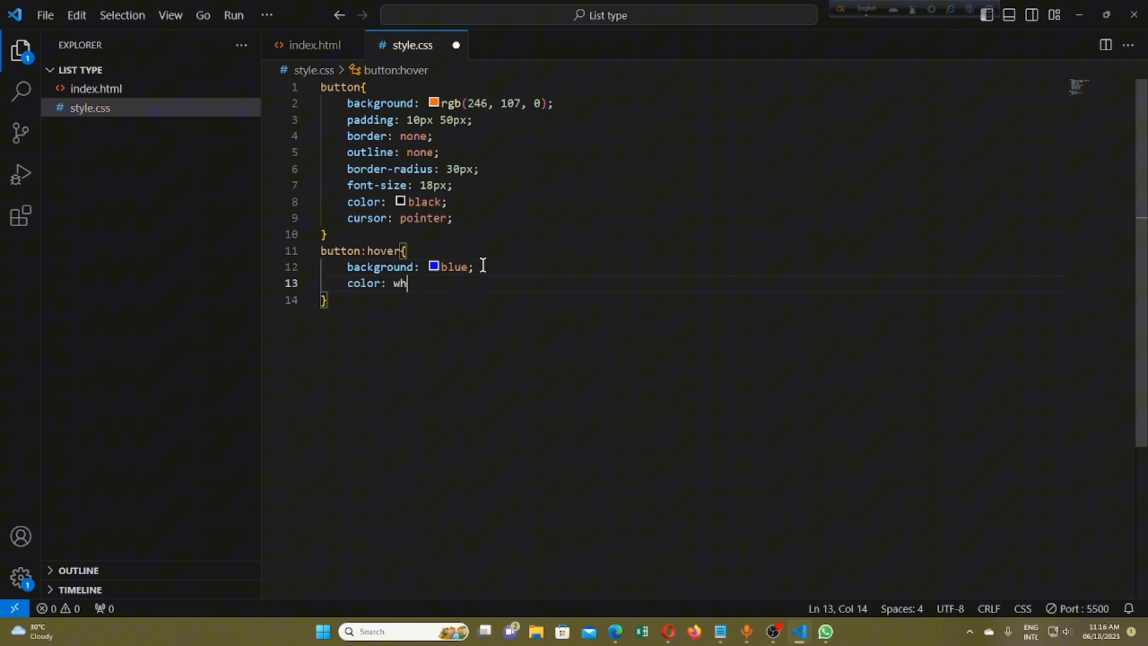
{"action": "type", "text": "ite;"}
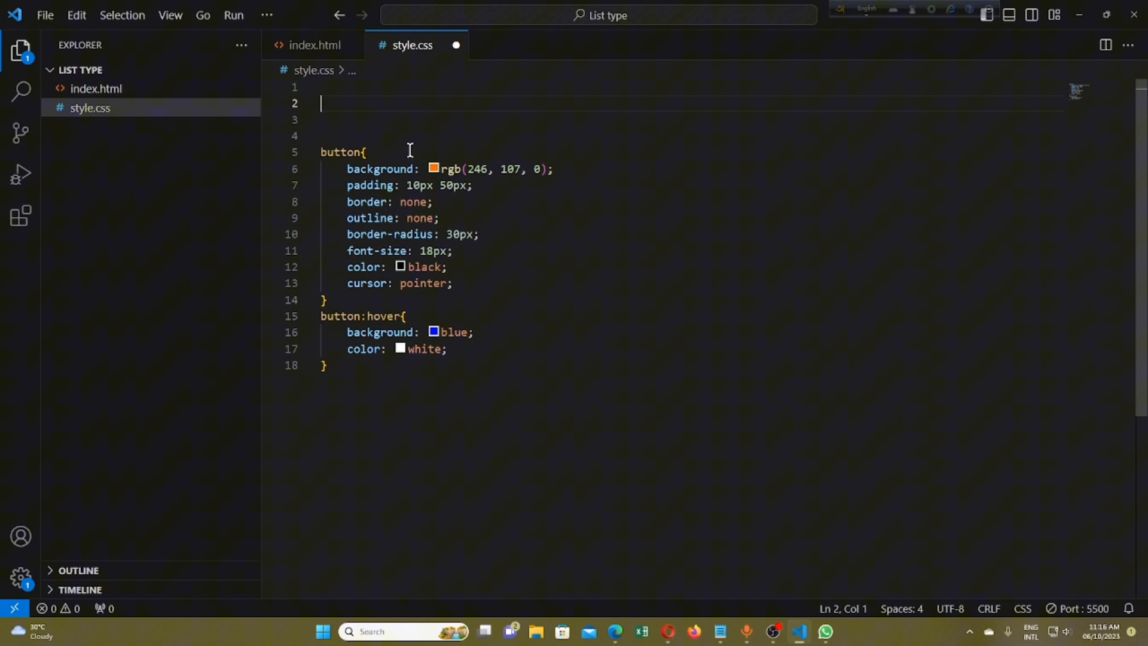
Add a body rule with display flex, justify-content and align-items center, checking it in Opera
{"action": "key", "text": "Enter"}
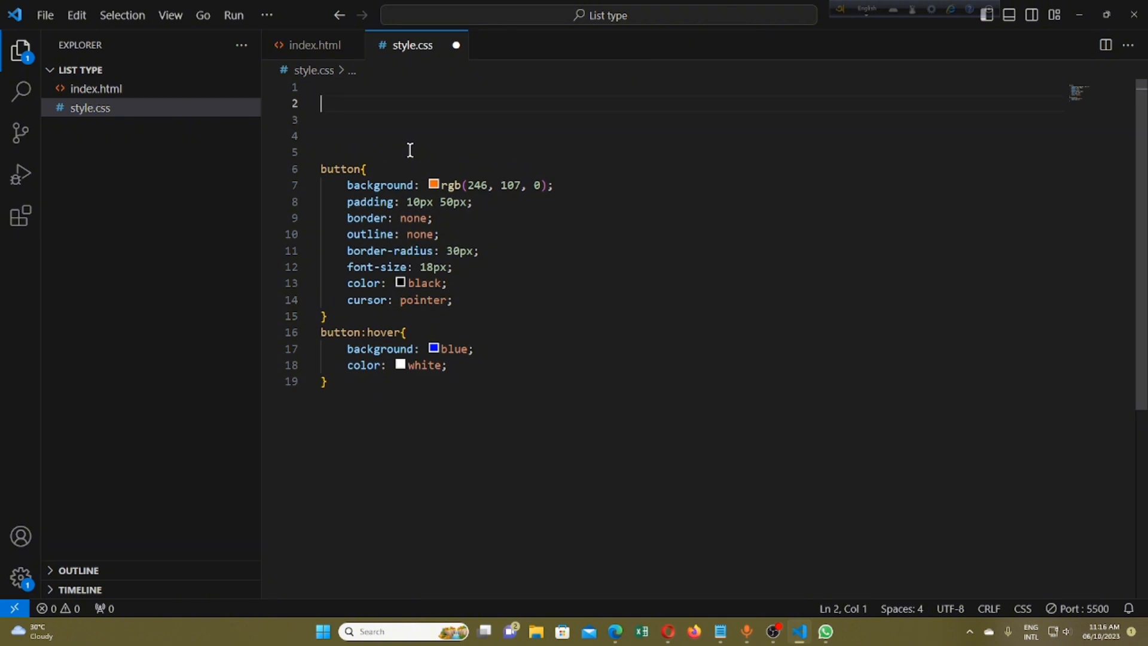
{"action": "type", "text": "body{"}
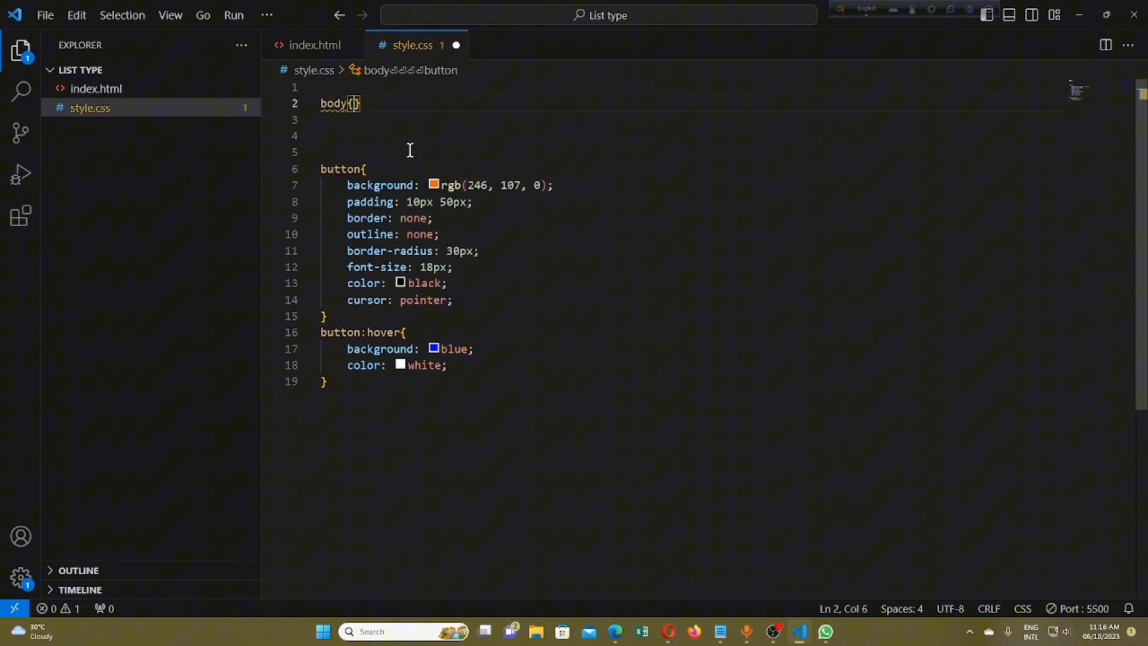
{"action": "key", "text": "Enter"}
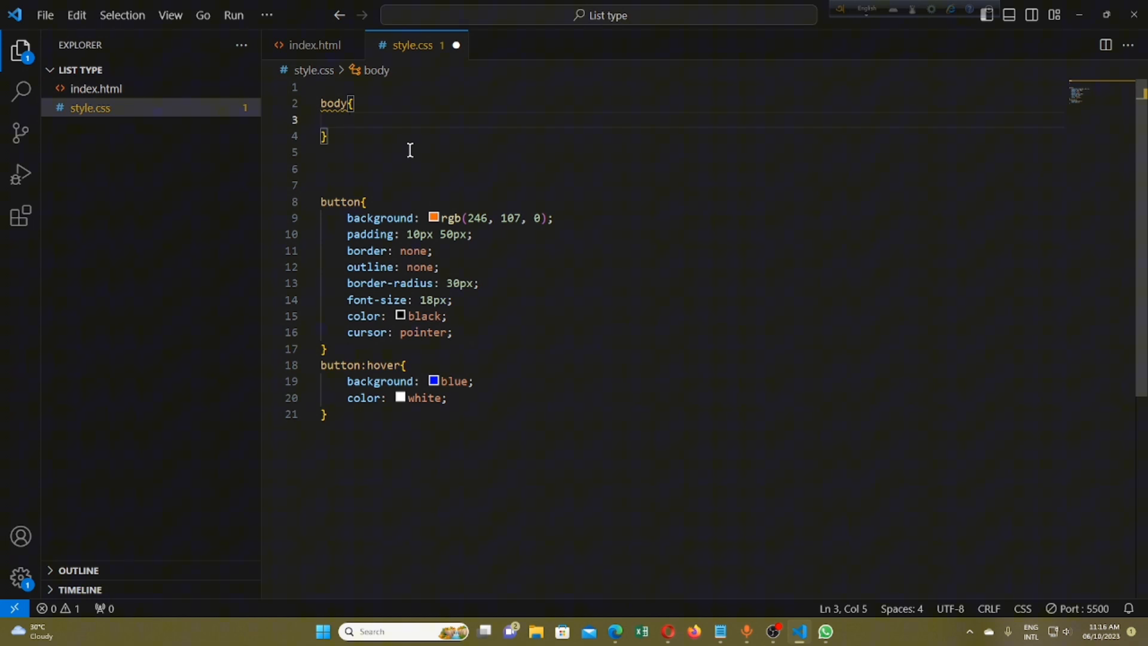
{"action": "type", "text": "display:"}
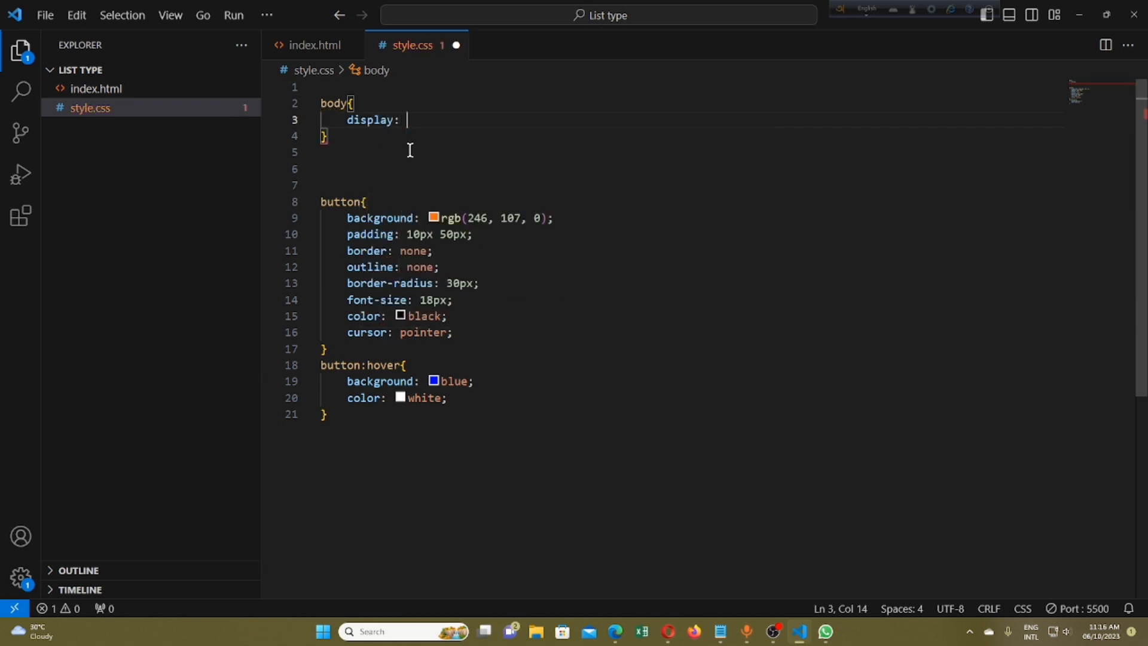
{"action": "type", "text": "flex;"}
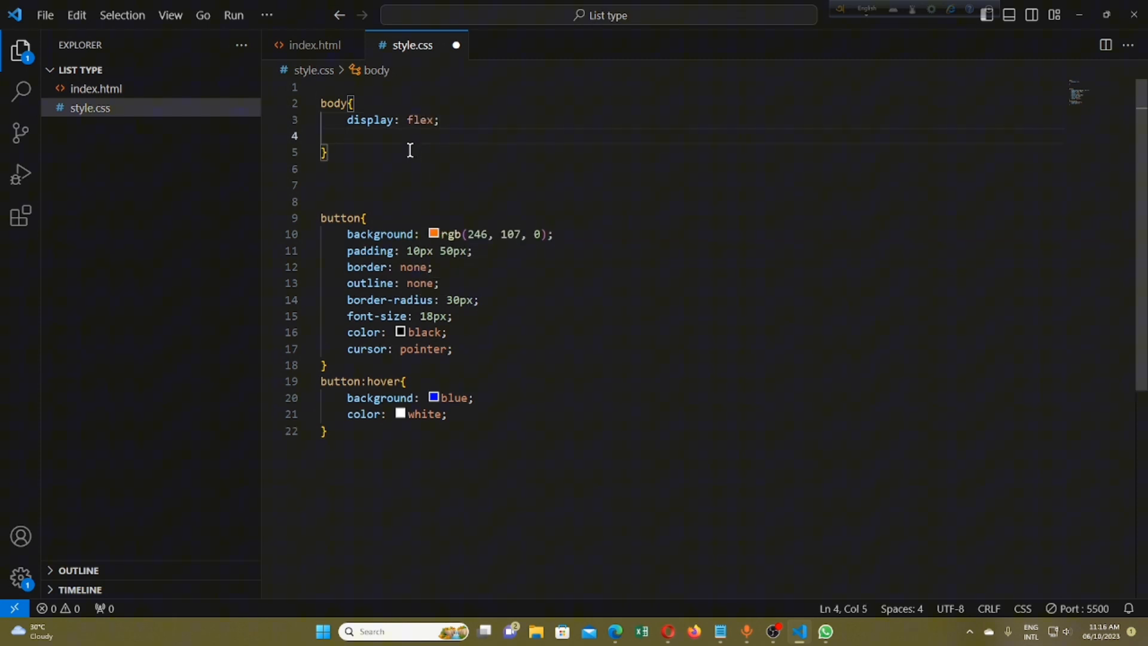
{"action": "type", "text": "justify-self: unse"}
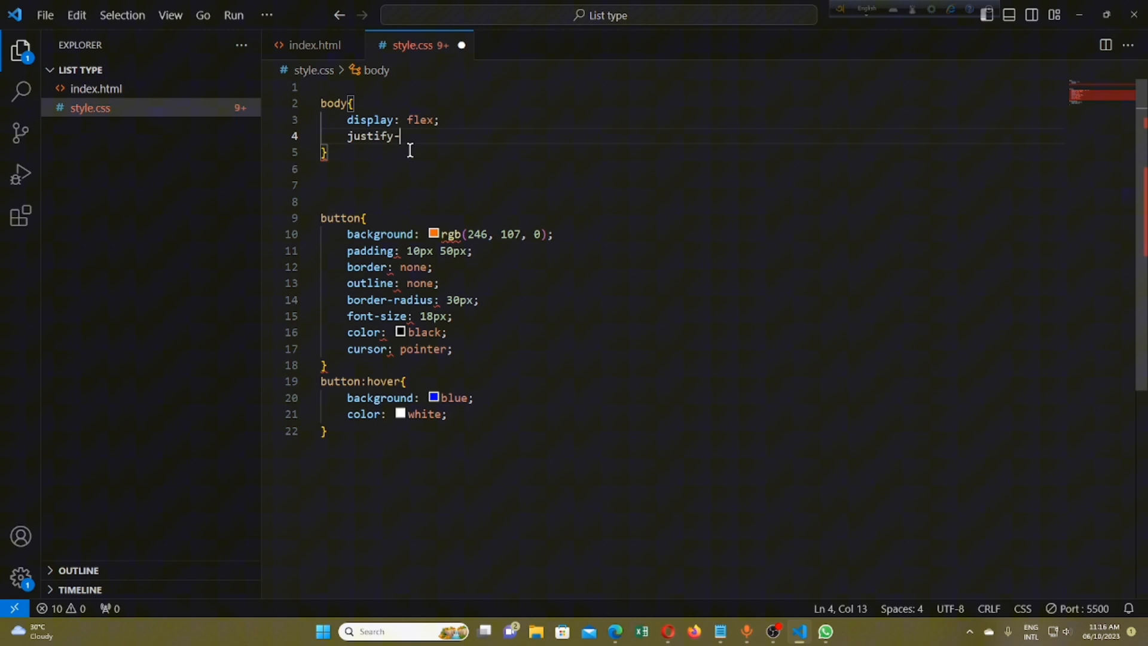
{"action": "type", "text": "conteen"}
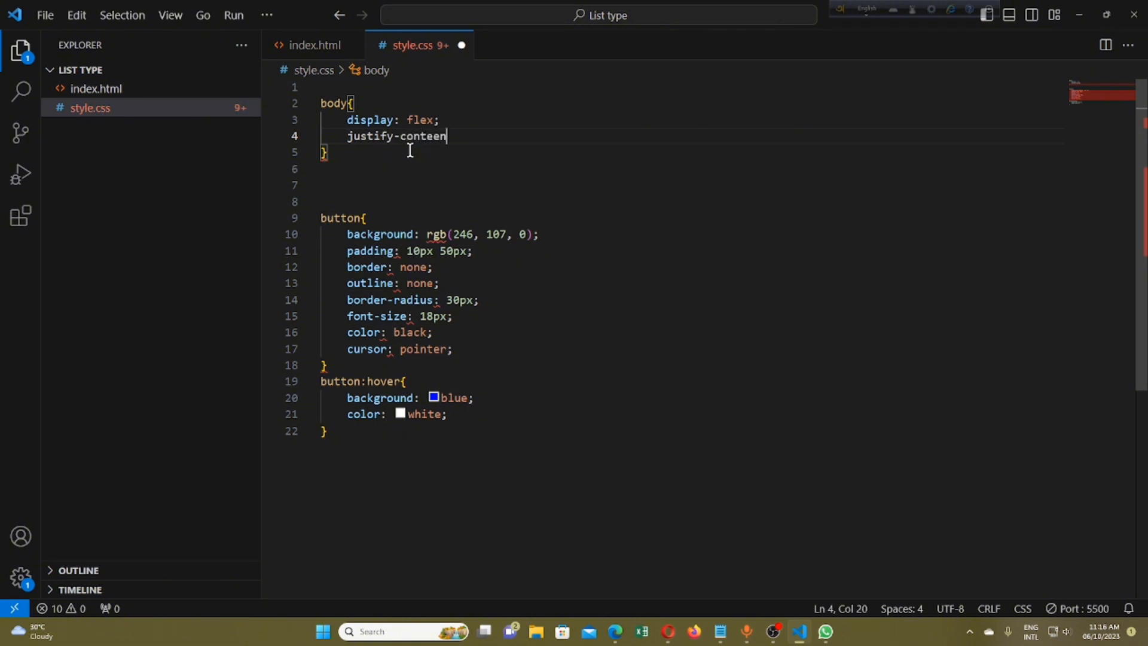
{"action": "type", "text": ":"}
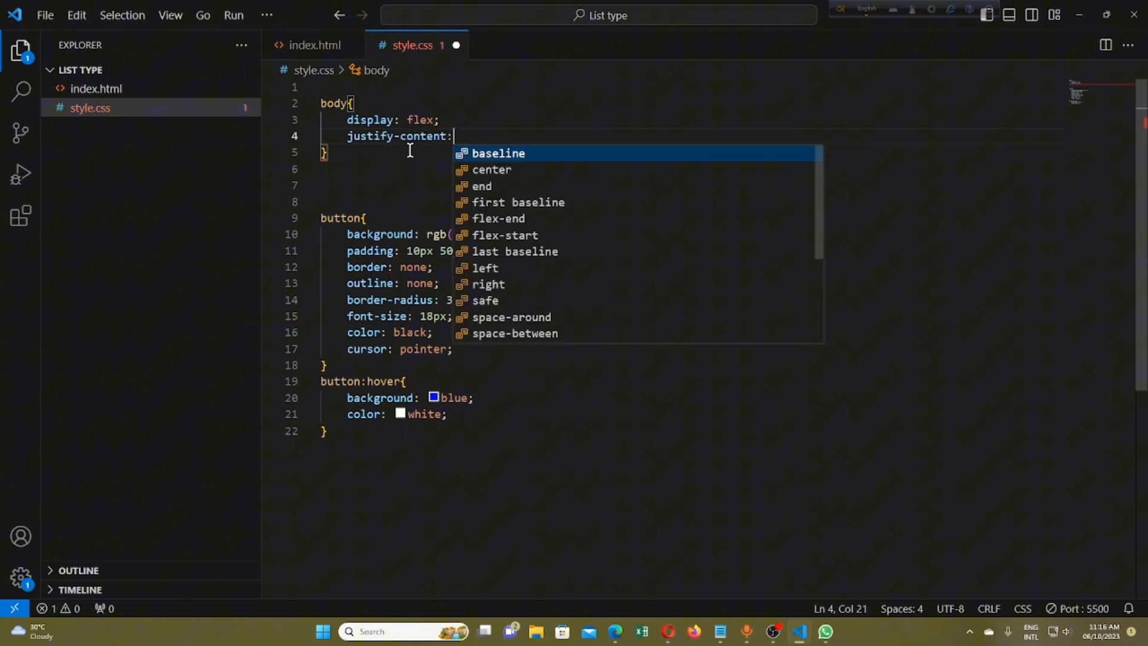
{"action": "type", "text": "cen"}
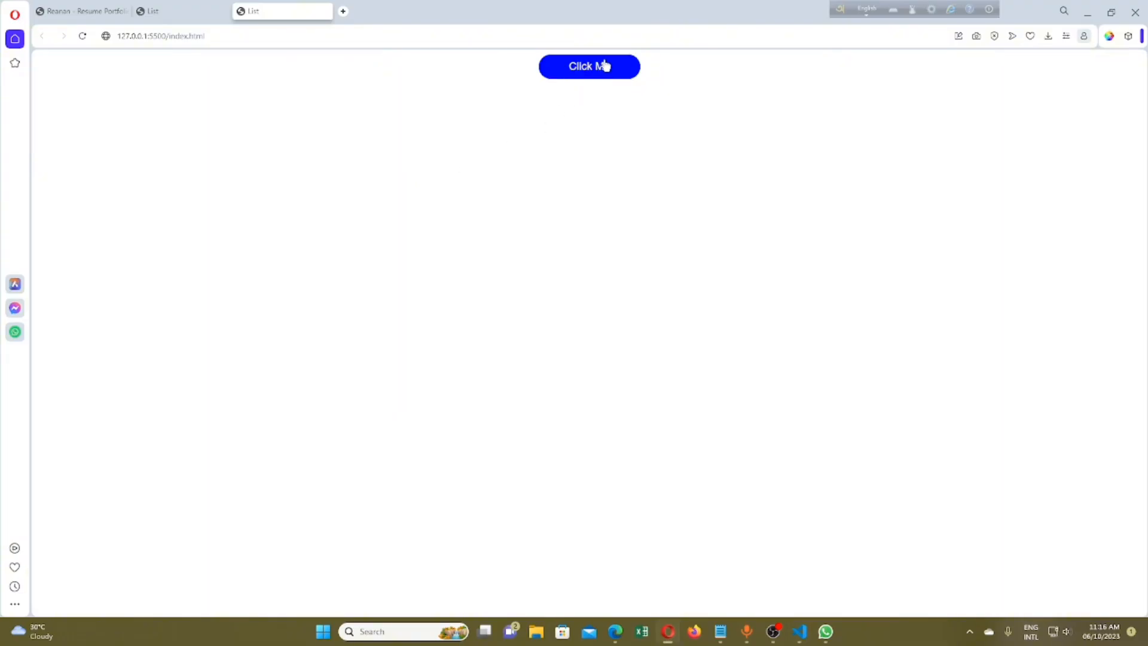
{"action": "left_click", "coordinate": [588, 66]}
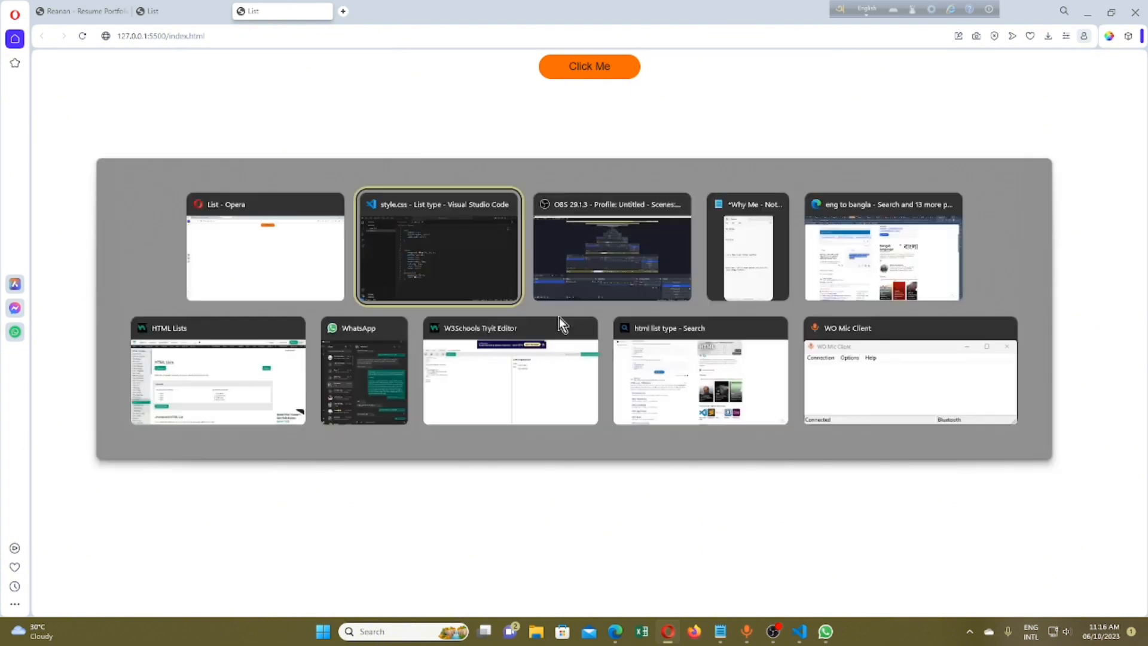
{"action": "left_click", "coordinate": [438, 247]}
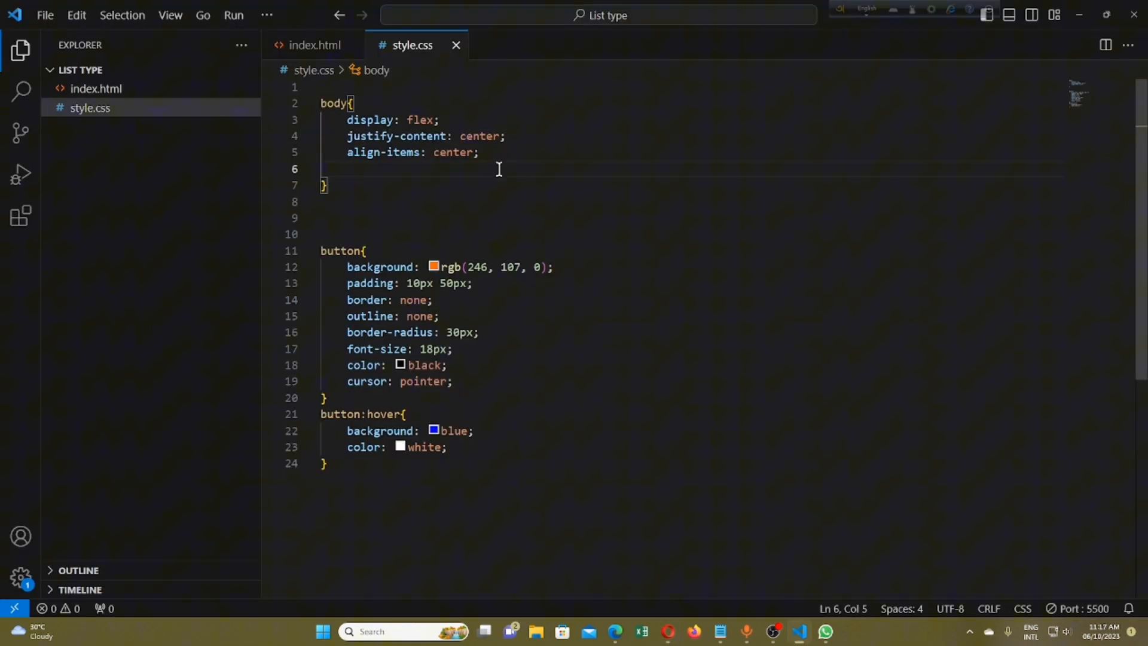